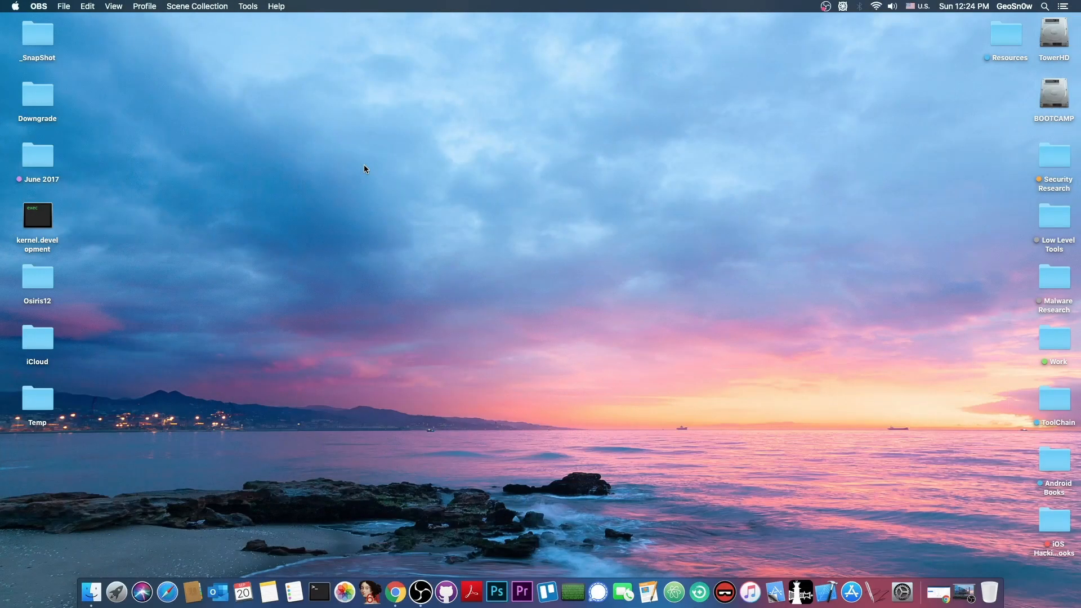
mouse_move(545, 516)
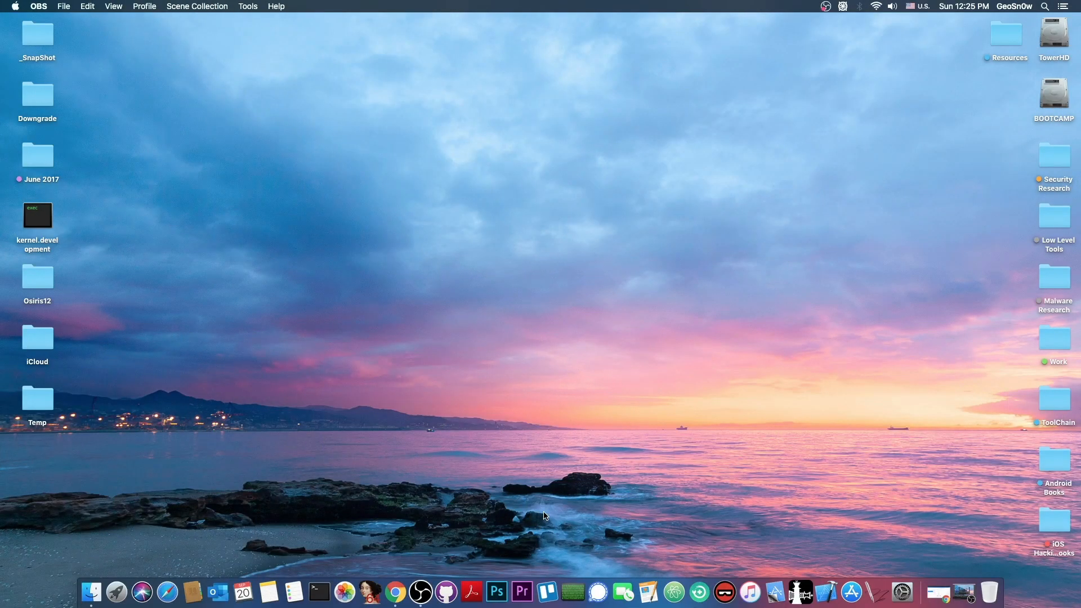
mouse_move(699, 538)
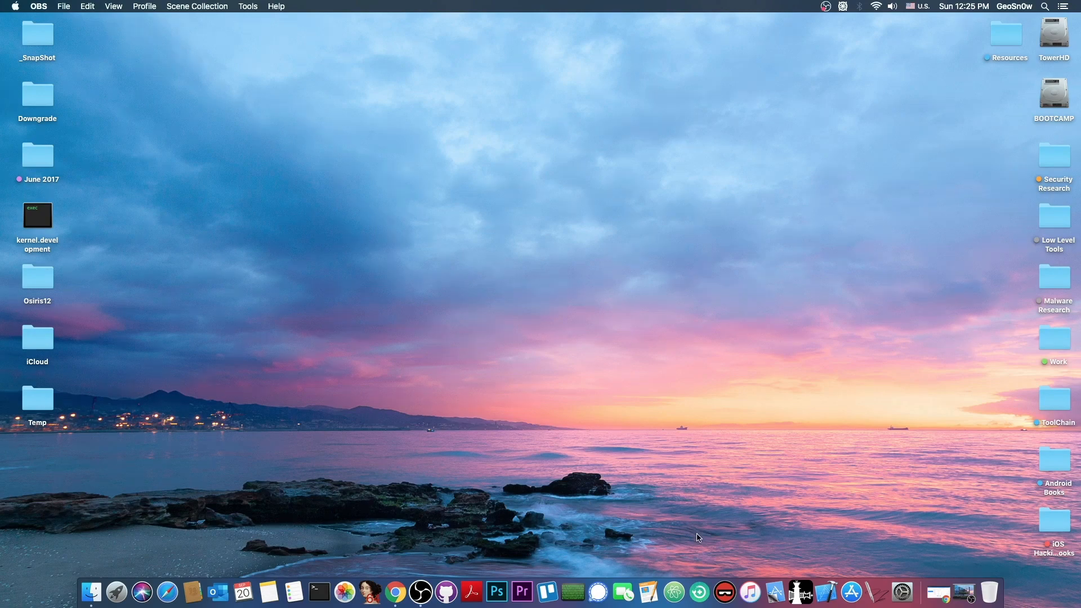
mouse_move(699, 595)
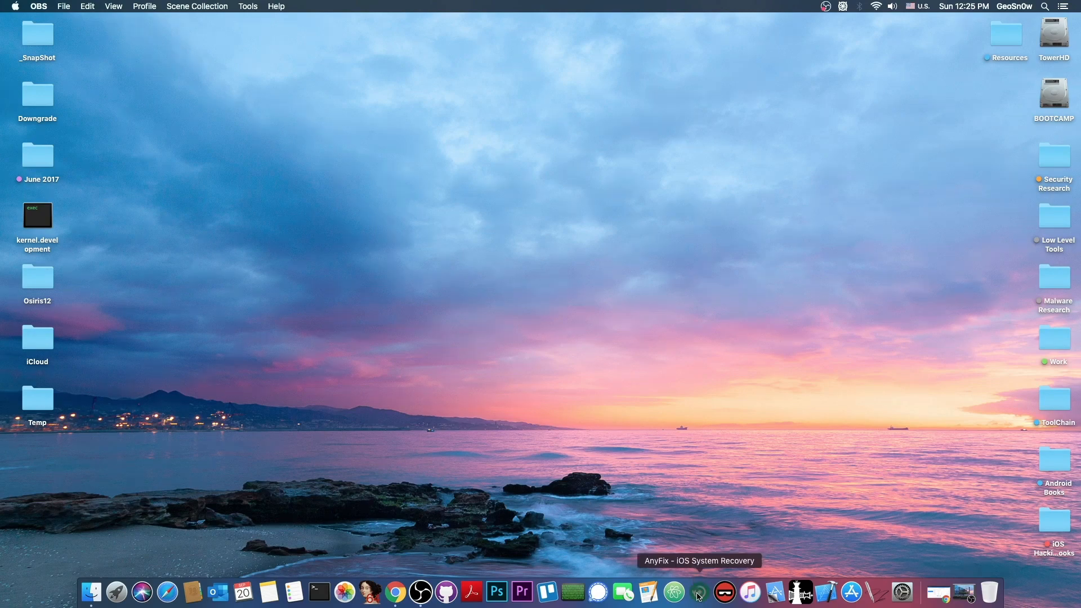
- Launch AnyFix to its Enter/Exit Recovery Mode screen, then view the iPhone SE (2020) IPSW list
click(698, 593)
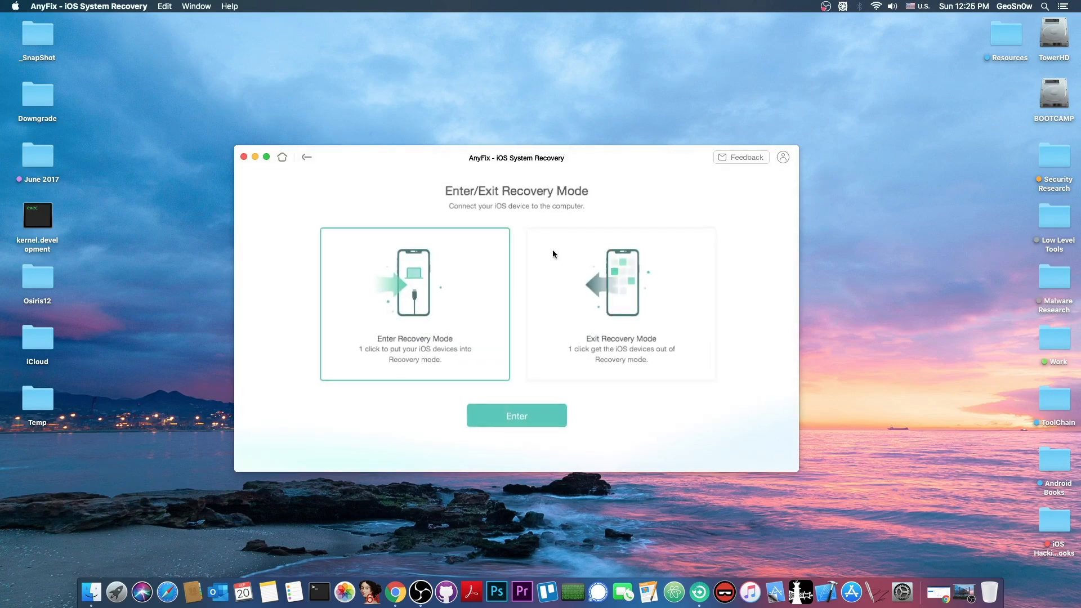
click(306, 157)
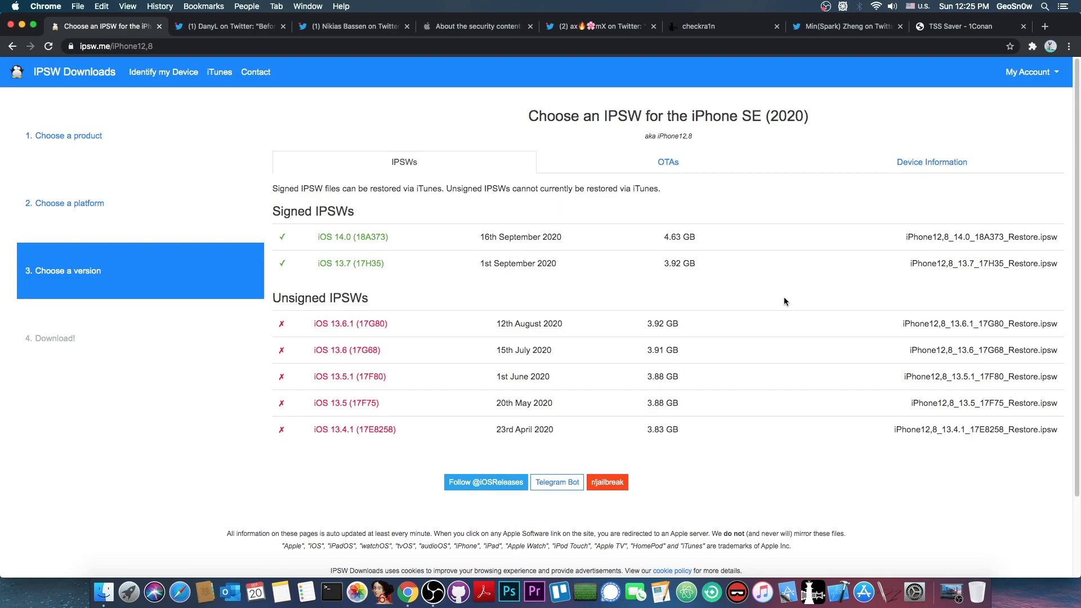
mouse_move(494, 302)
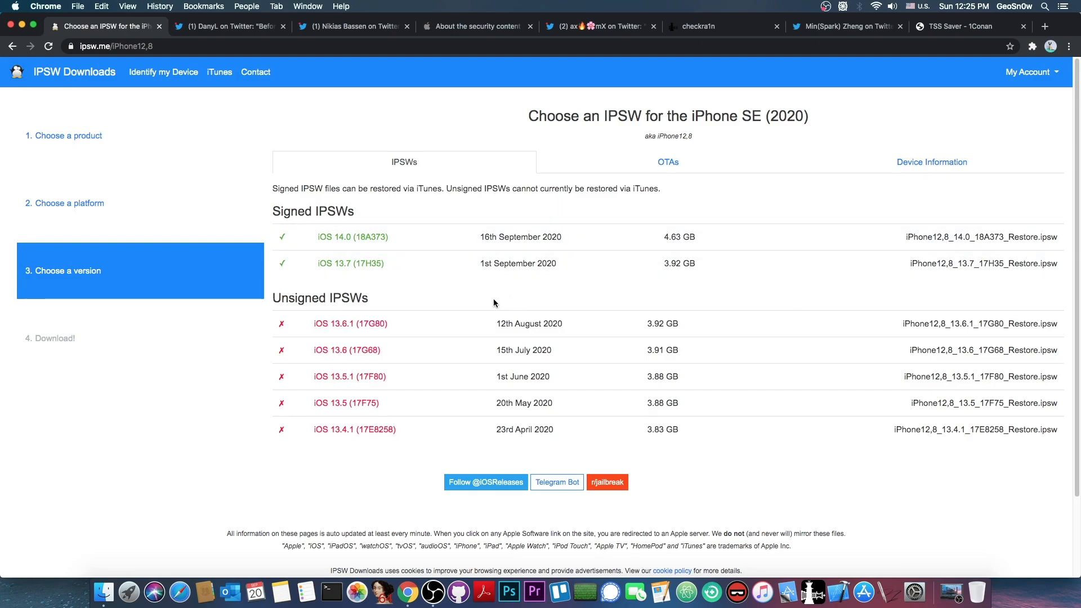
mouse_move(443, 264)
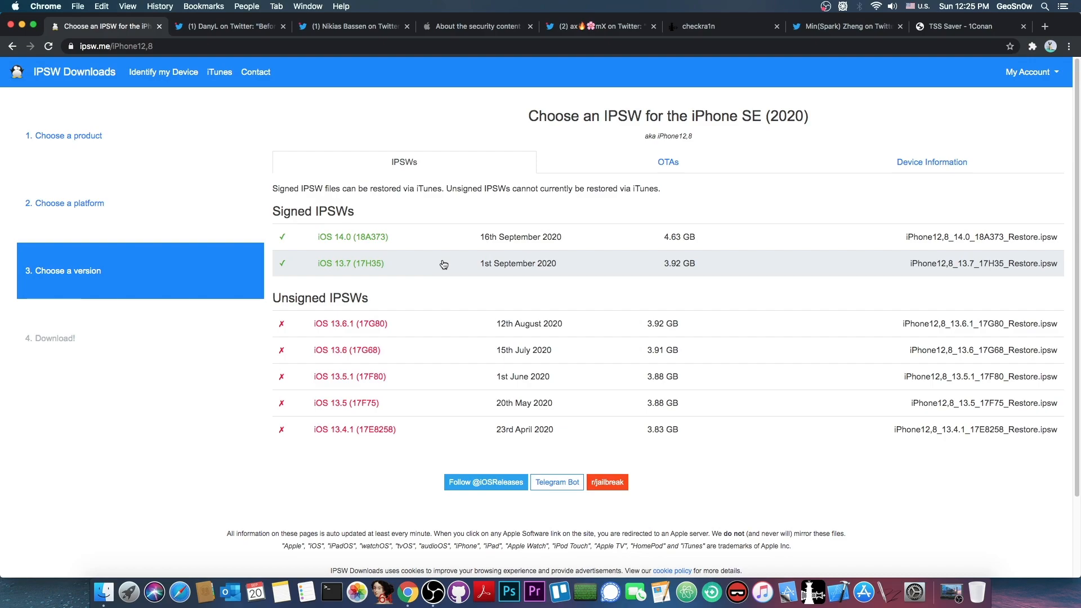
mouse_move(430, 274)
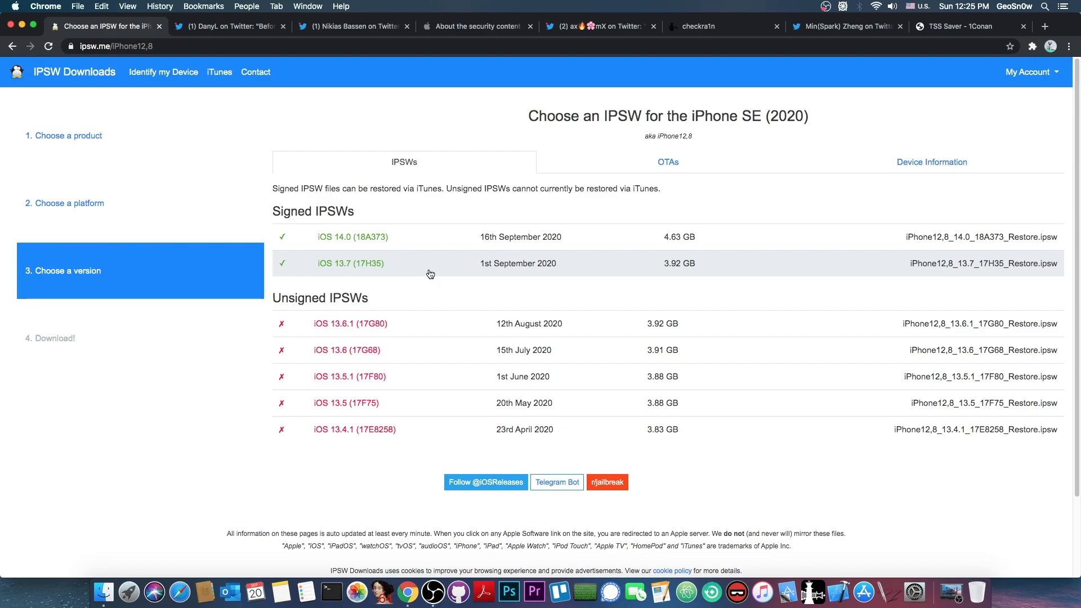
mouse_move(438, 241)
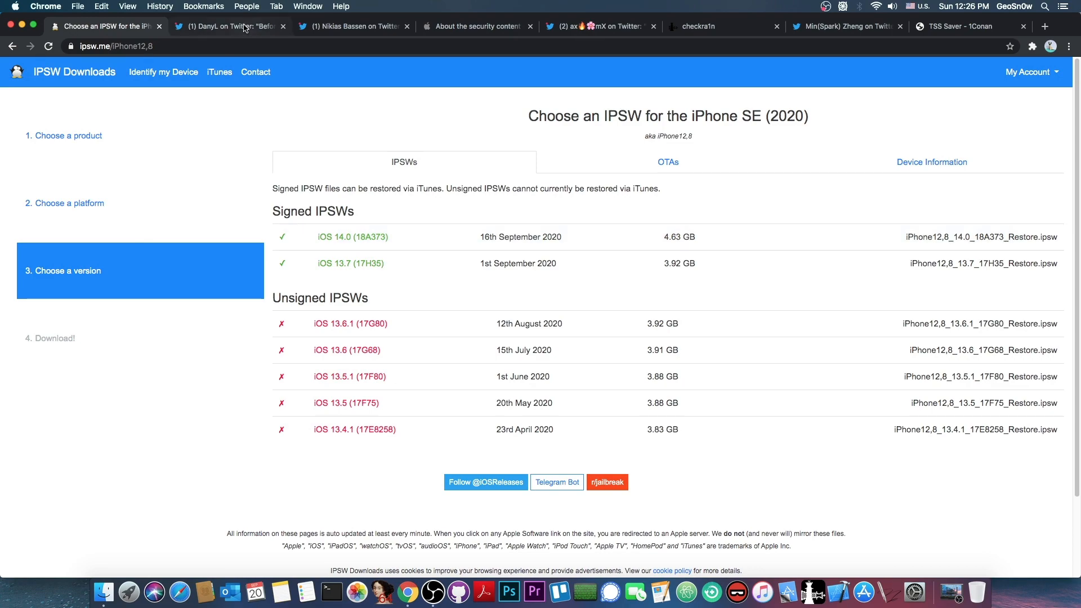
- Read DanyL's Xcode 12 update tweet, then Nikias Bassen's CVE-2020-9992 teaser tweet
click(229, 27)
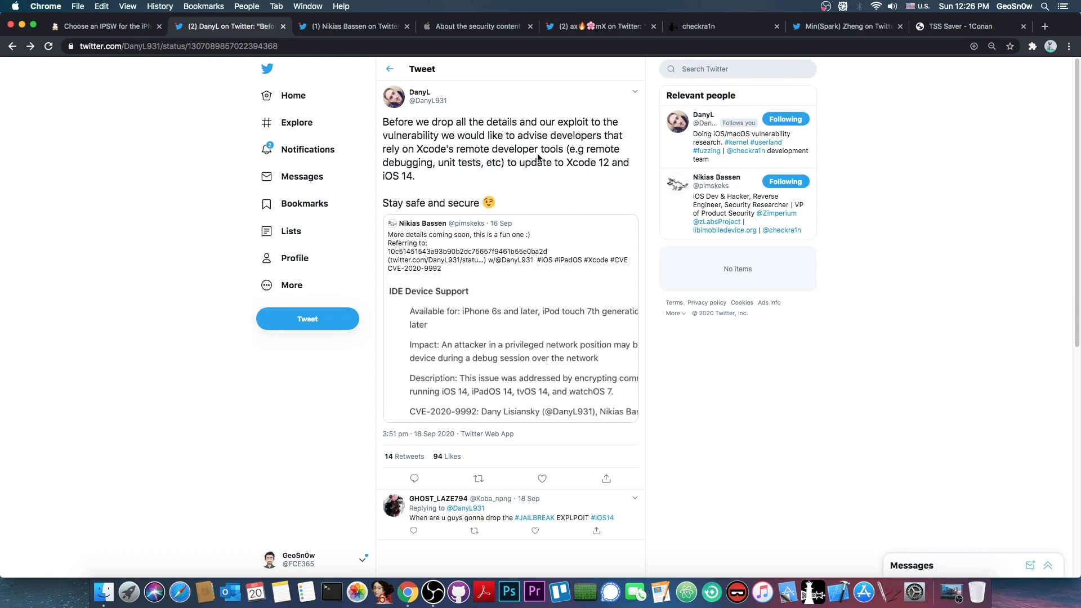
mouse_move(474, 163)
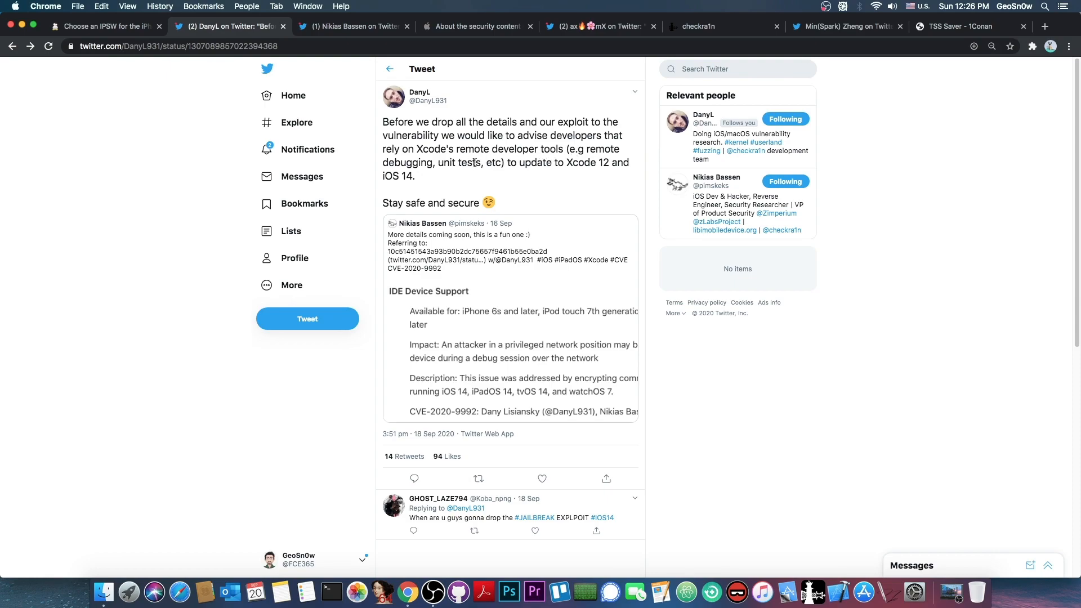
mouse_move(584, 171)
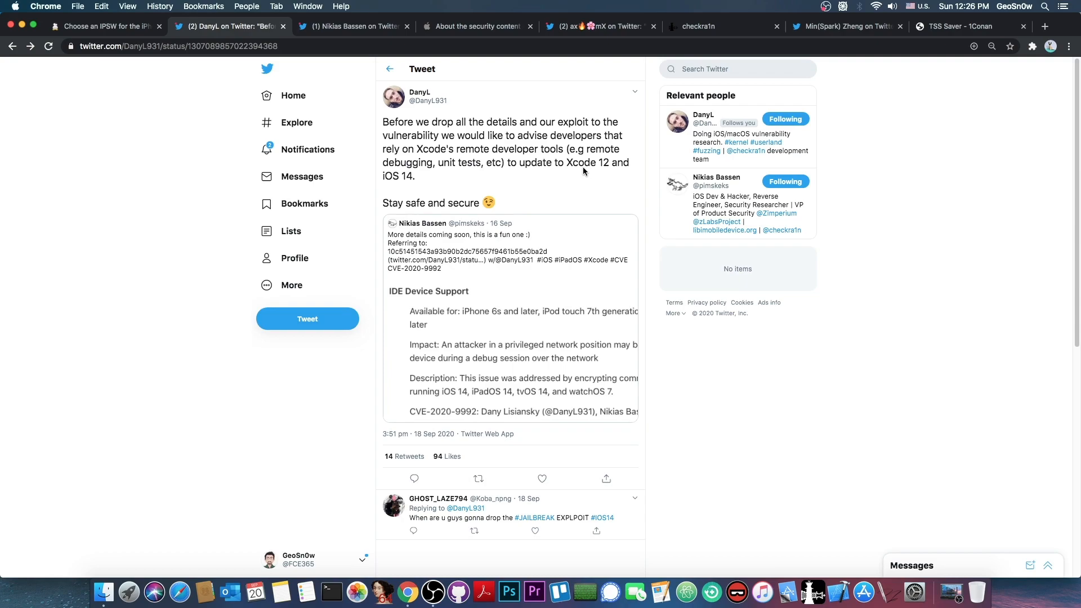
mouse_move(580, 171)
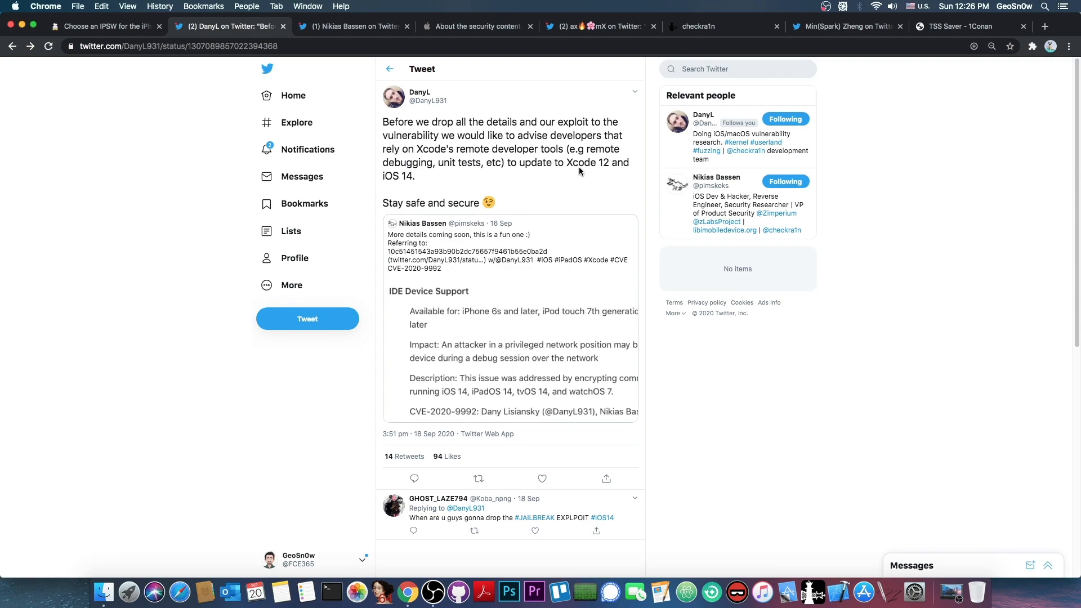
click(352, 26)
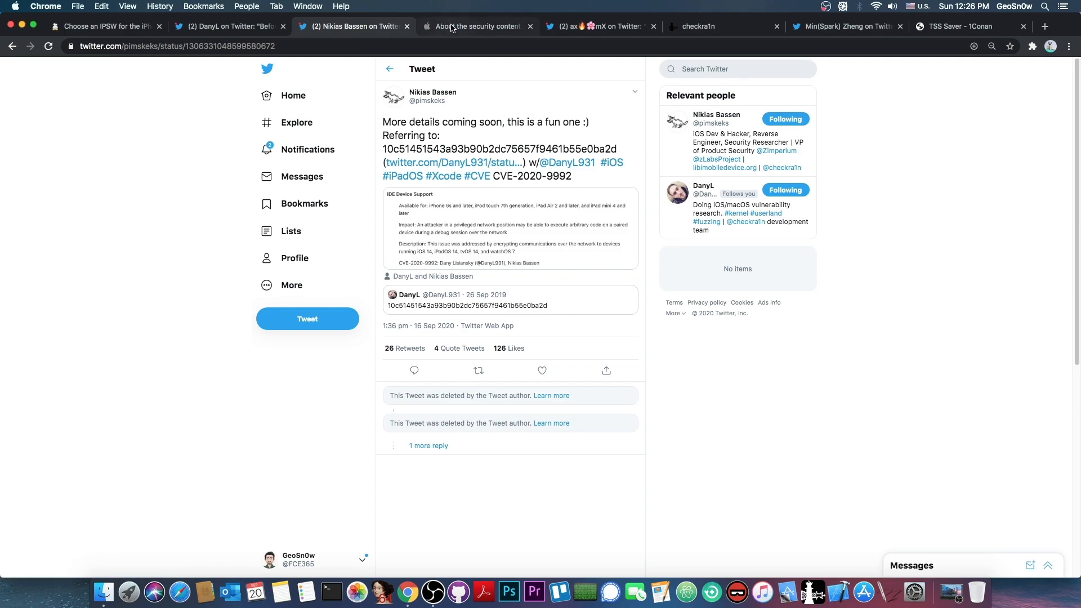
- Find the CVE-2020-9992 IDE Device Support entry on Apple's iOS 14.0 security content page
click(478, 26)
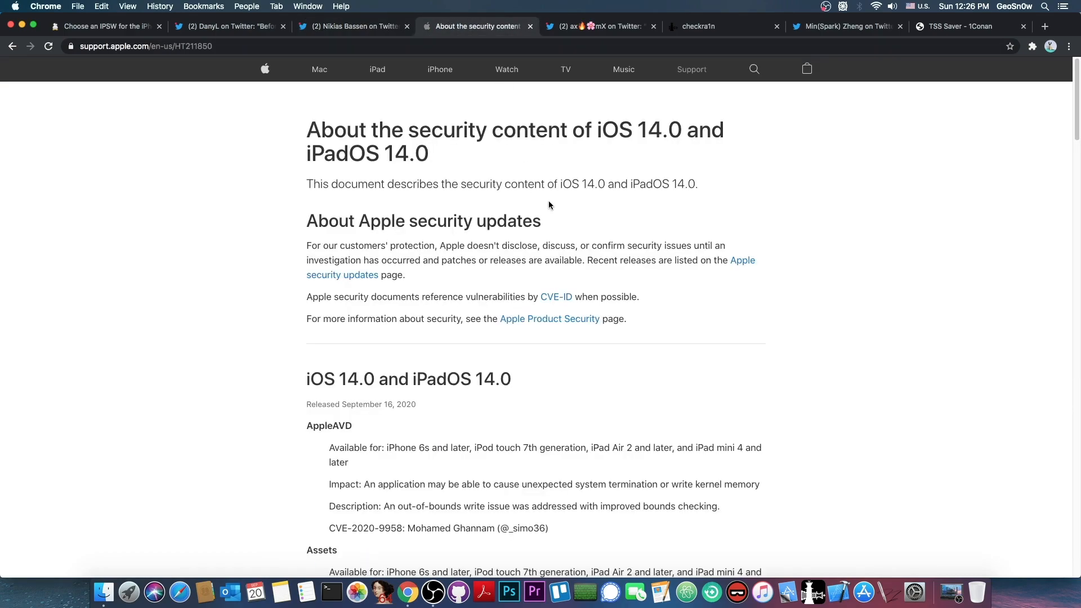
text(CVE-2020-9992)
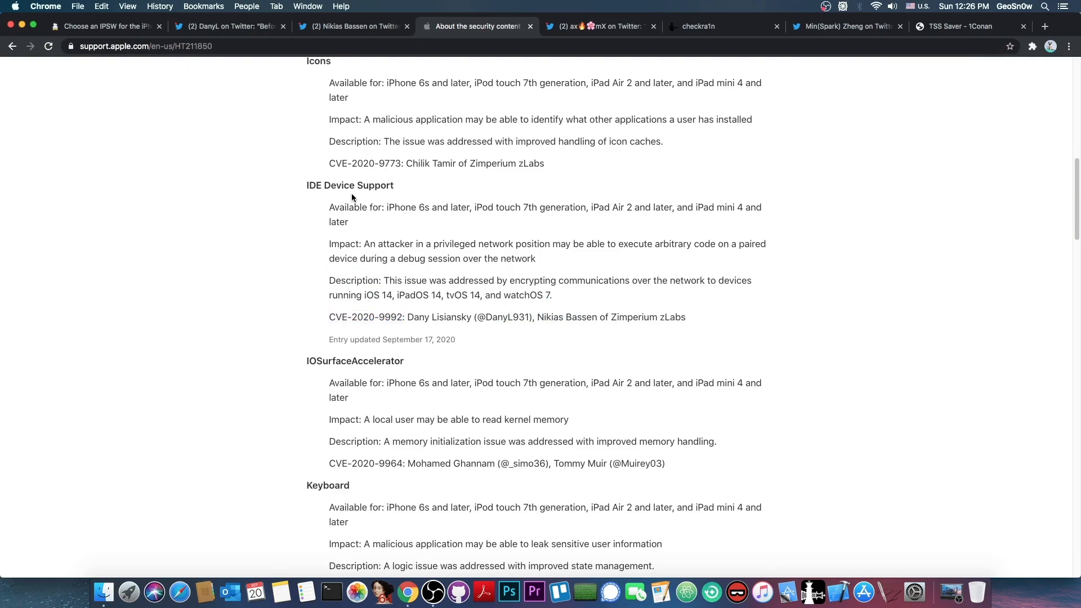
mouse_move(482, 207)
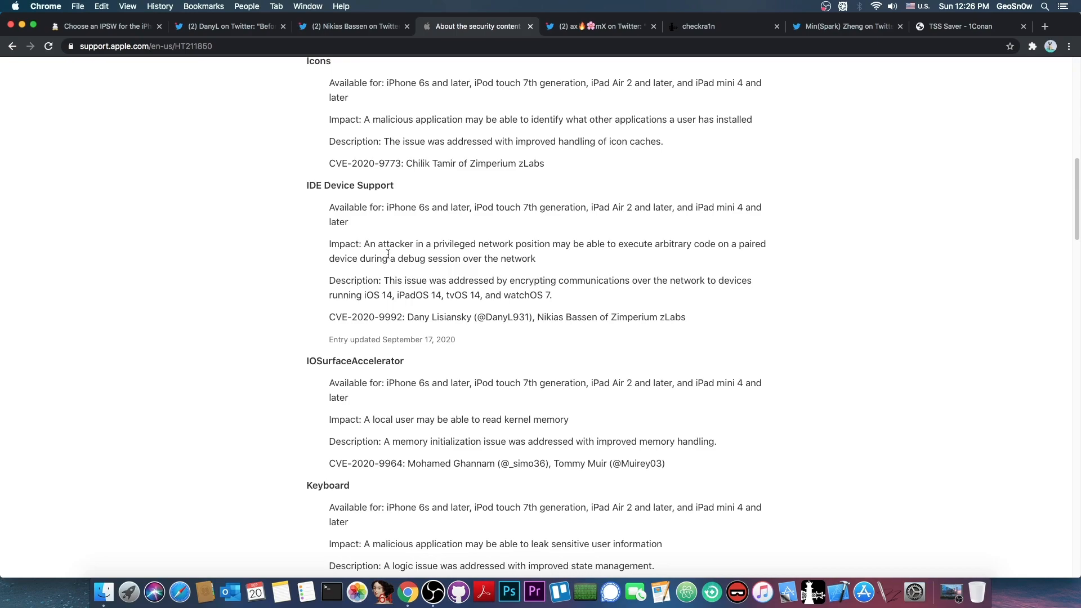
mouse_move(565, 259)
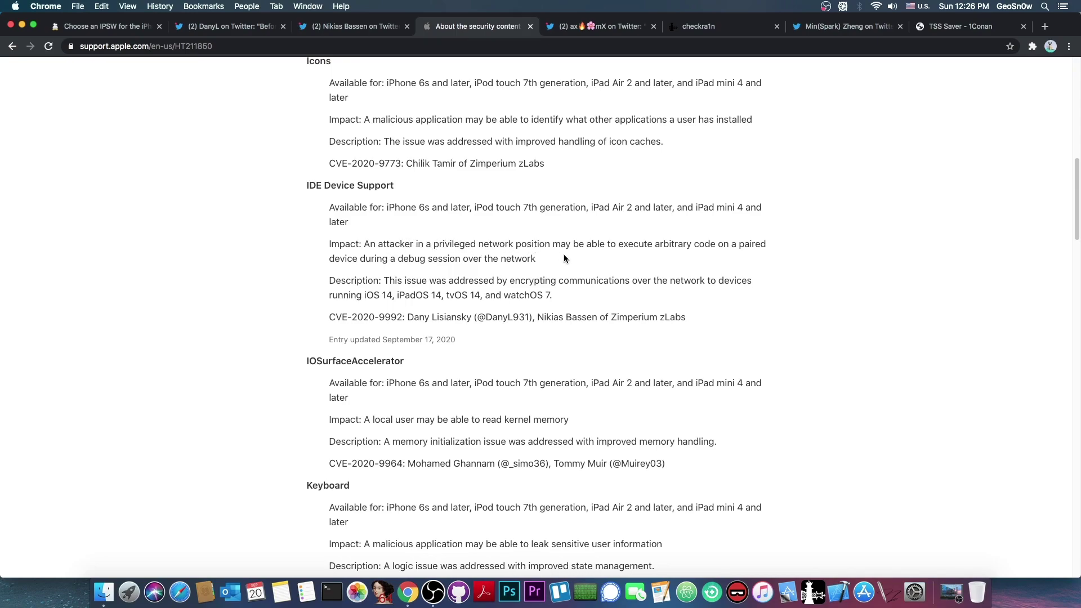
mouse_move(594, 256)
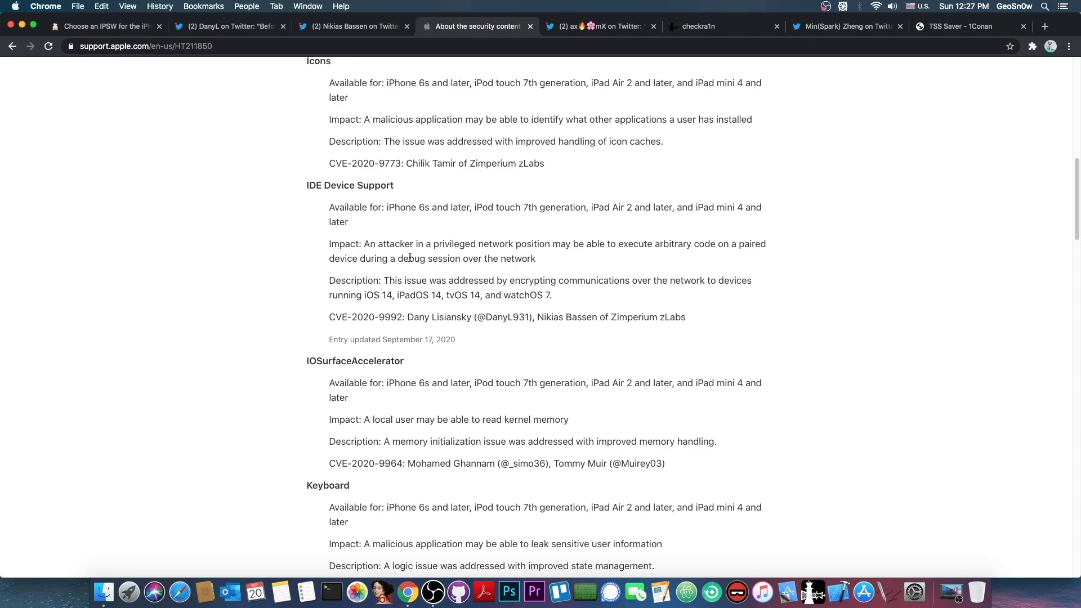
- Revisit DanyL's tweet, then return to Apple's iOS 14.0 security page scrolled to its title
click(229, 27)
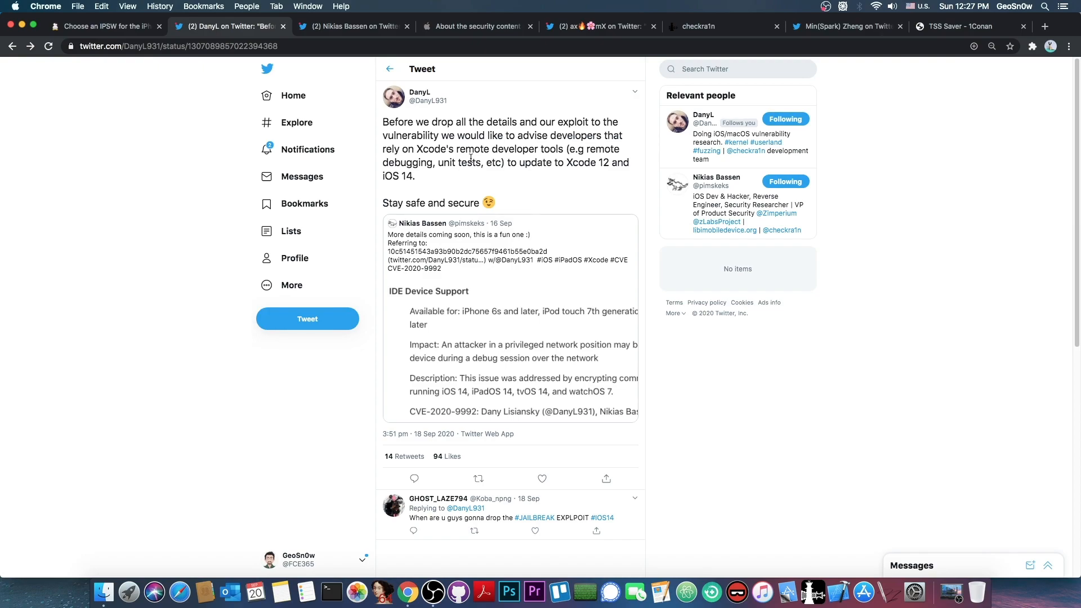
mouse_move(421, 183)
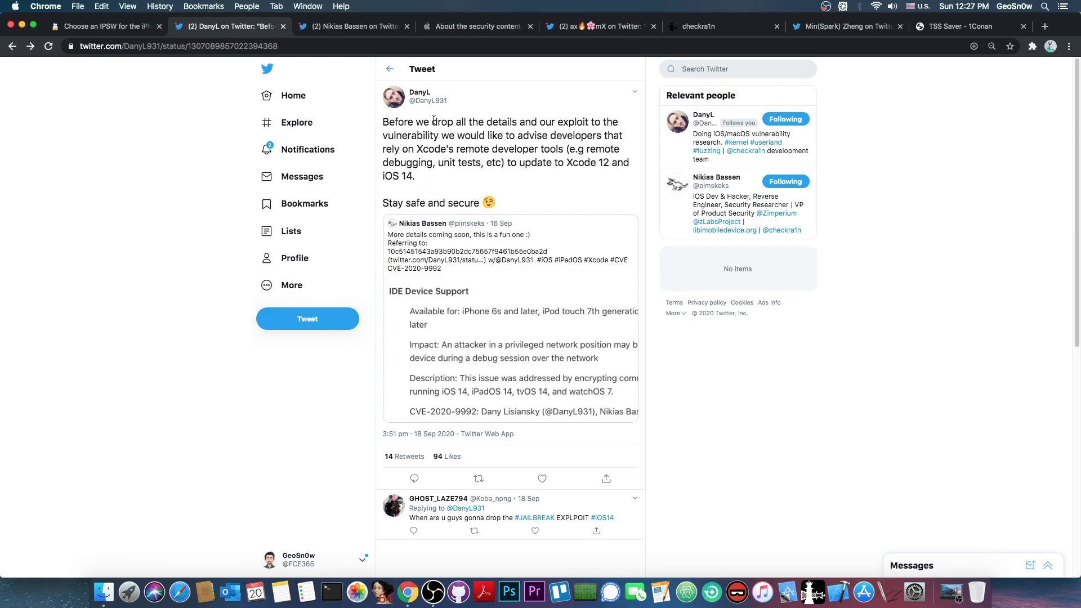
click(477, 26)
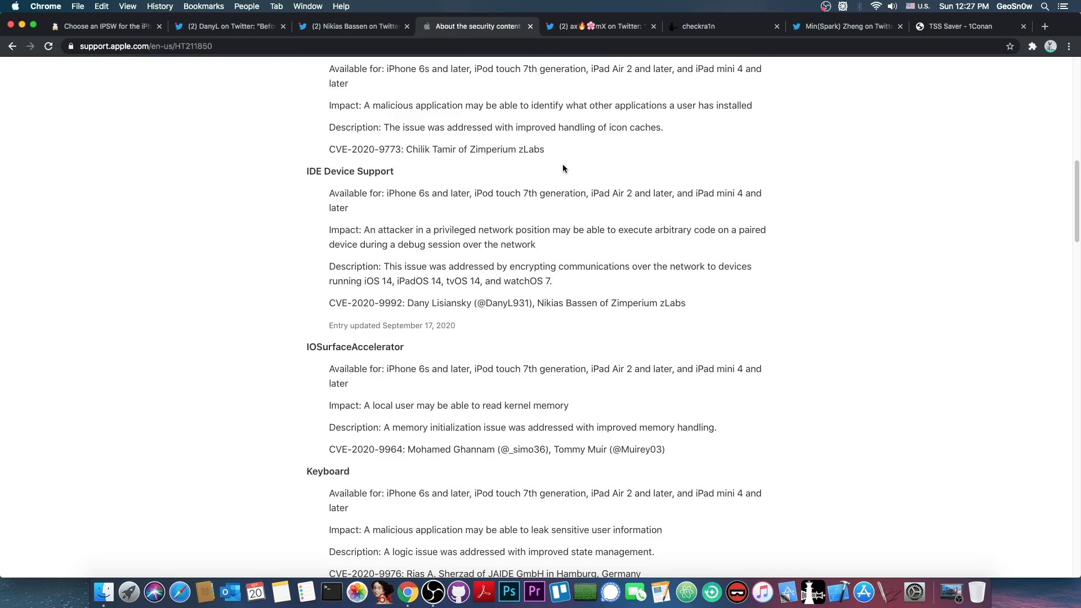
scroll(up, 3)
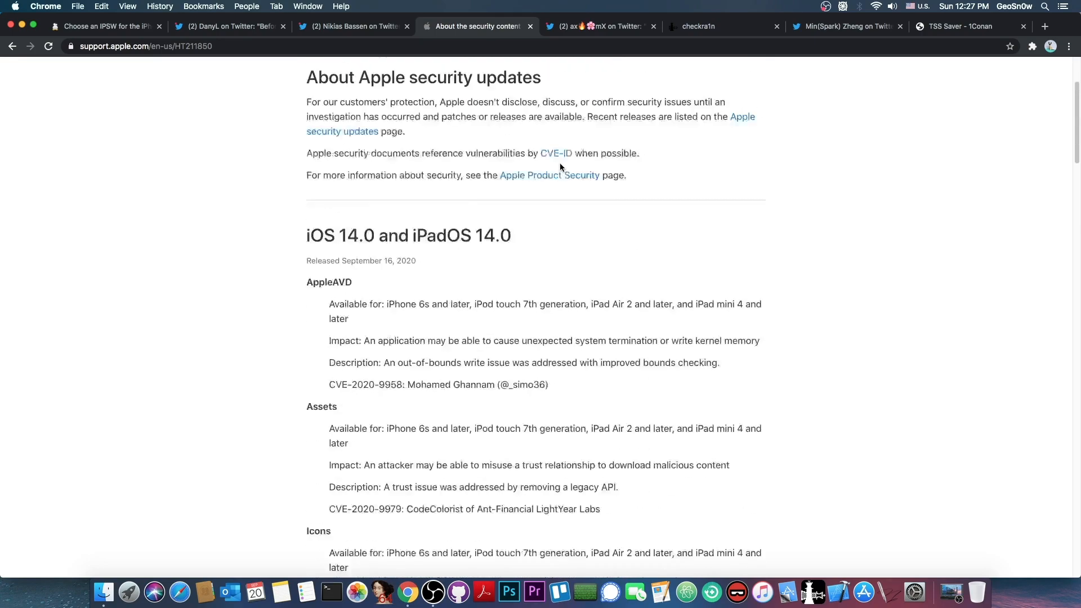
scroll(up, 3)
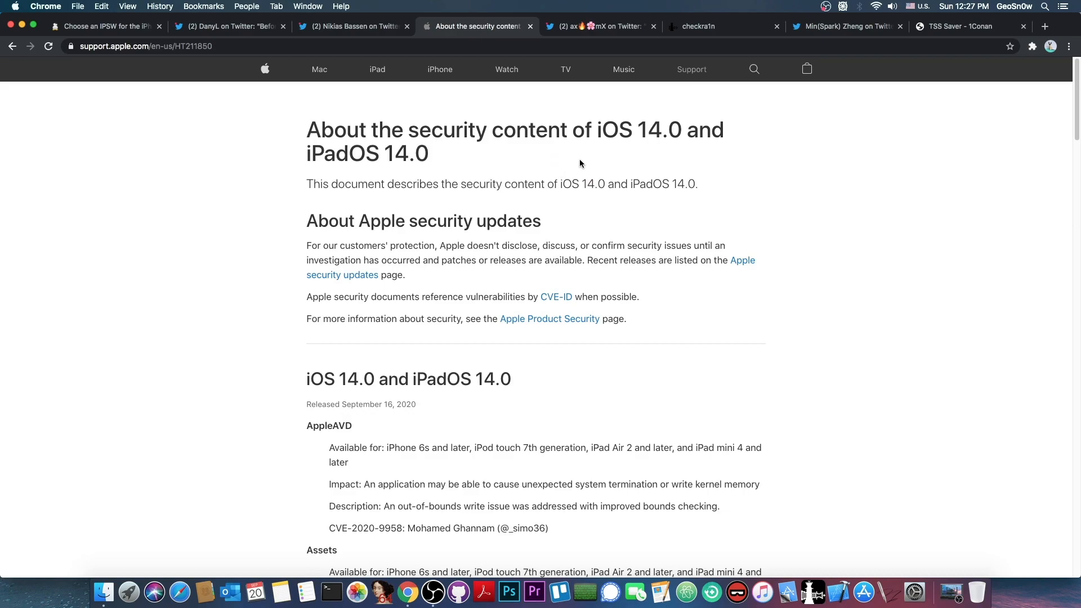
- View Min(Spark) Zheng's iOS 14 GM pwned tweet, then move on to the checkra1n site
click(847, 27)
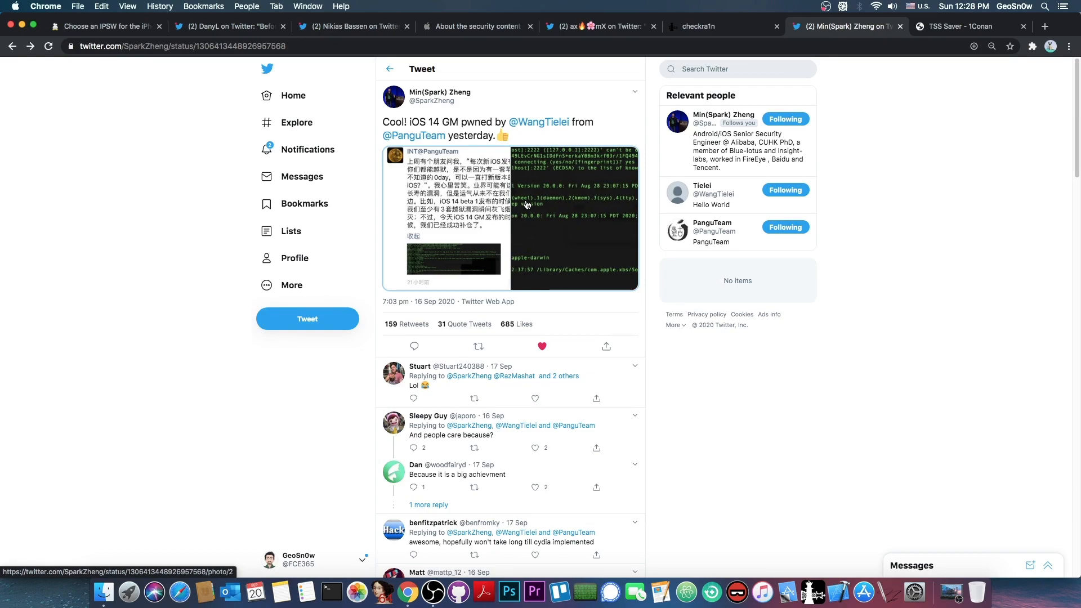
mouse_move(520, 201)
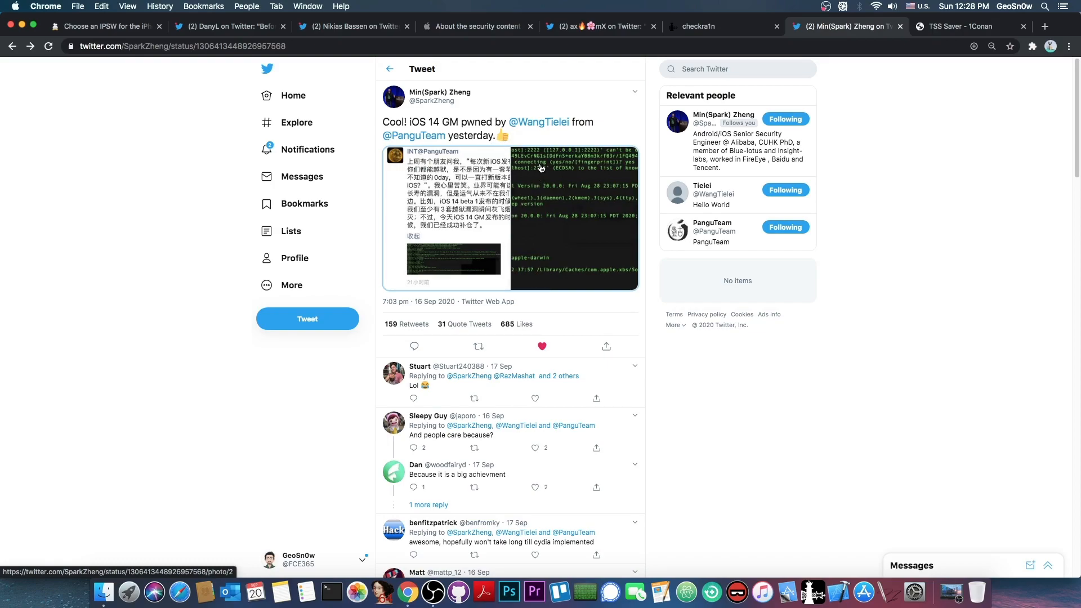
click(716, 26)
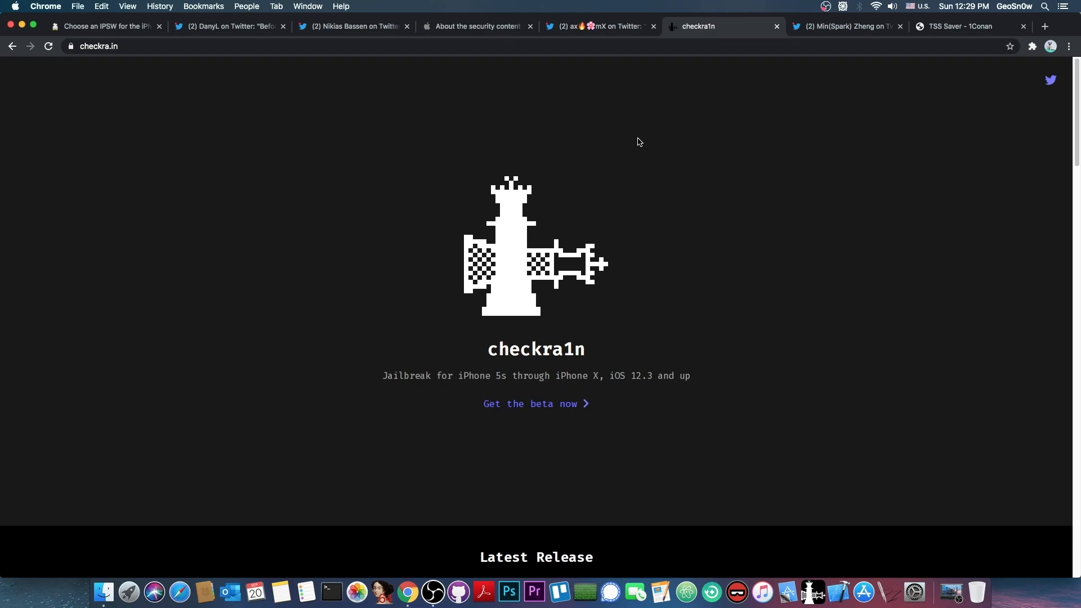
mouse_move(489, 229)
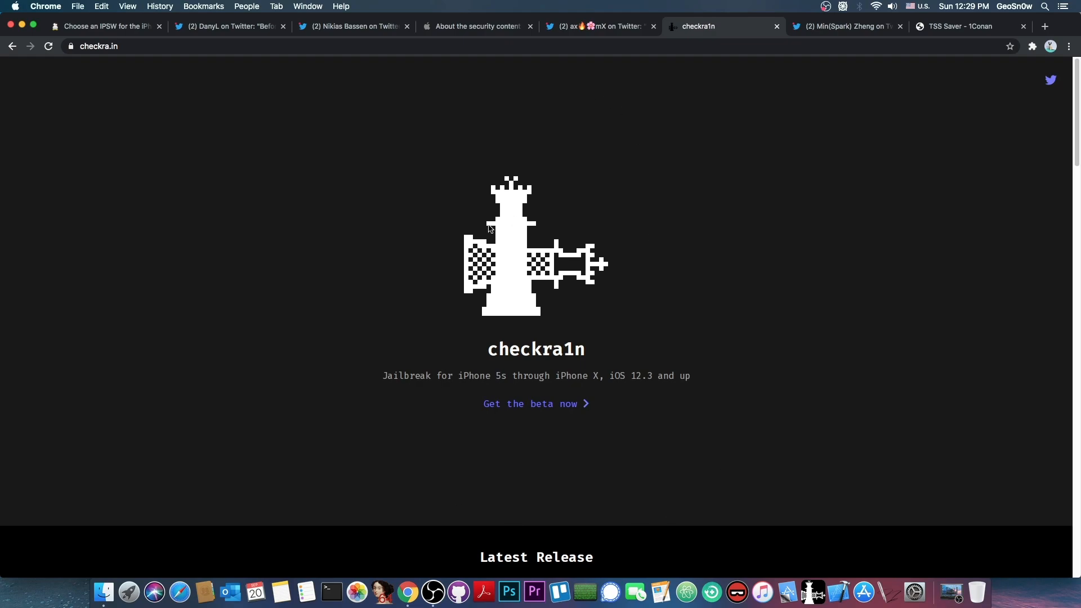
- Glance at the iPhone SE (2020) IPSW list, then return to the checkra1n website
click(104, 27)
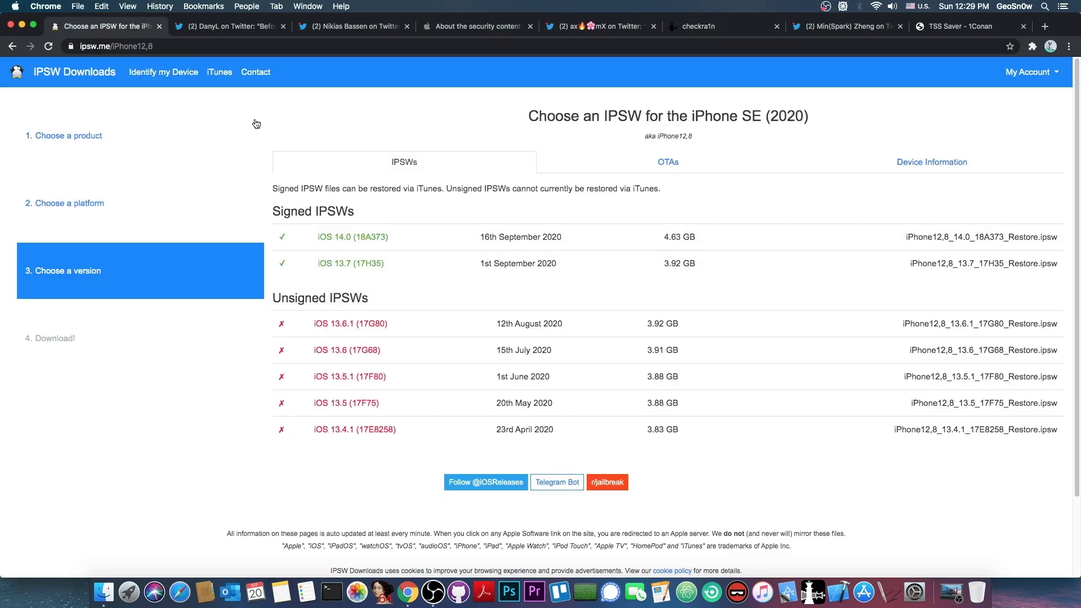
click(698, 27)
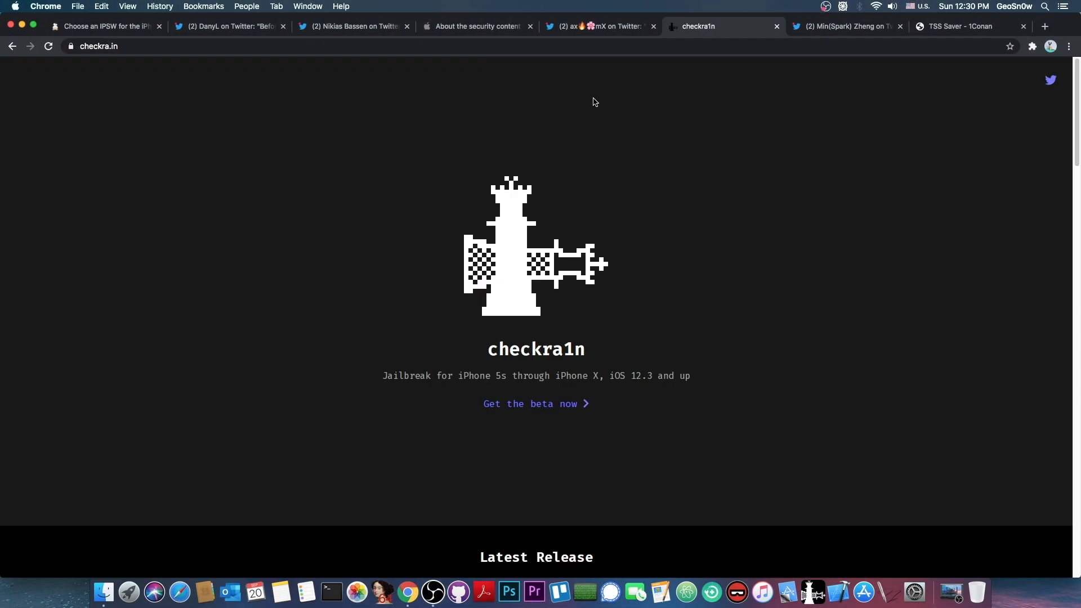
mouse_move(613, 34)
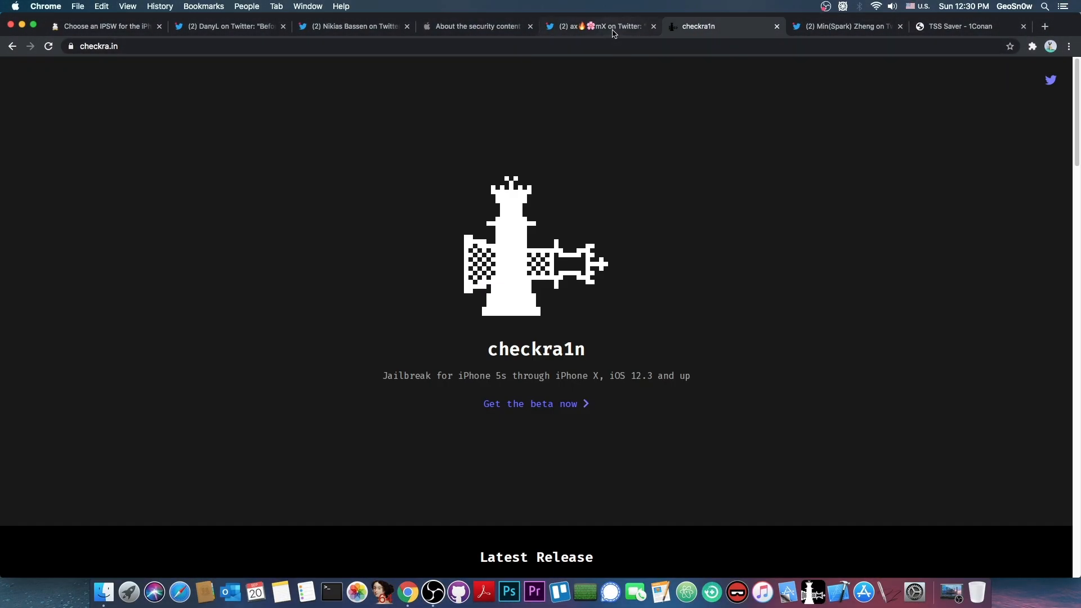
- Open axi0mX's misinformation thread, enlarge the quoted tweet, and briefly revisit checkra1n
click(599, 25)
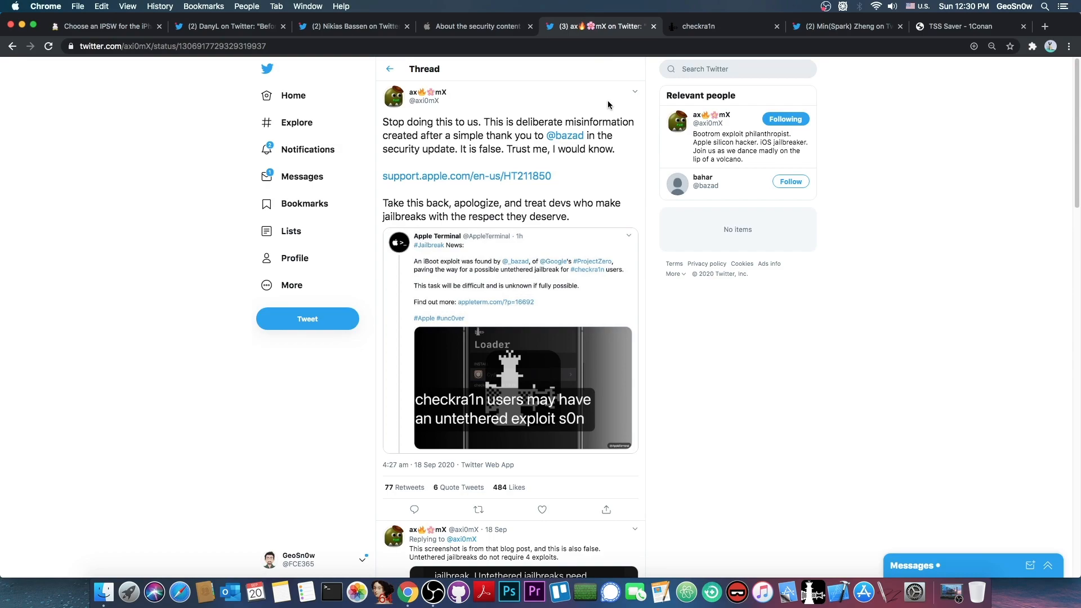
click(523, 390)
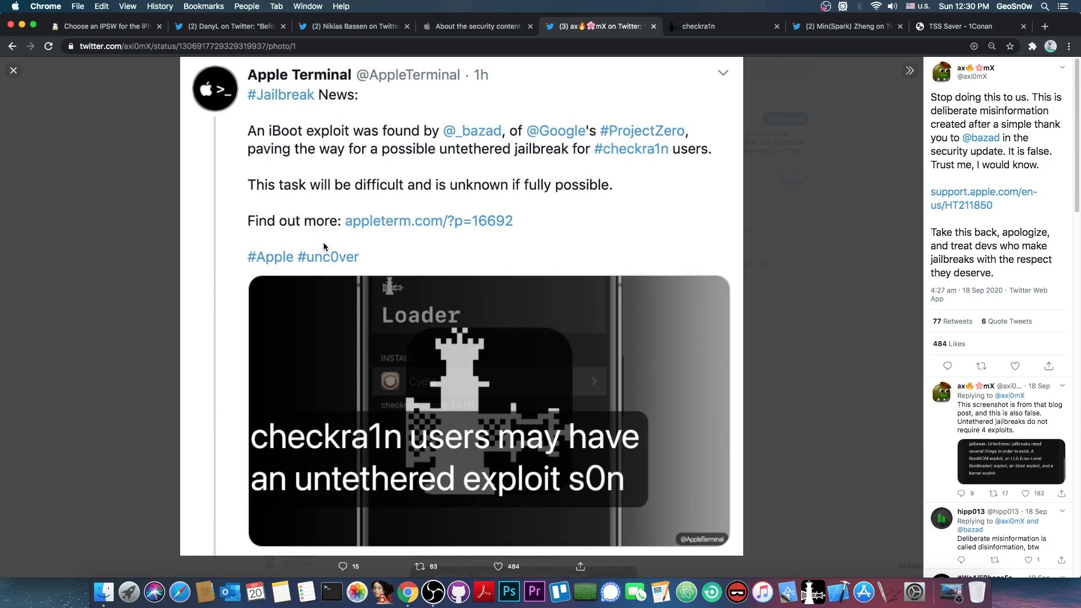
mouse_move(189, 186)
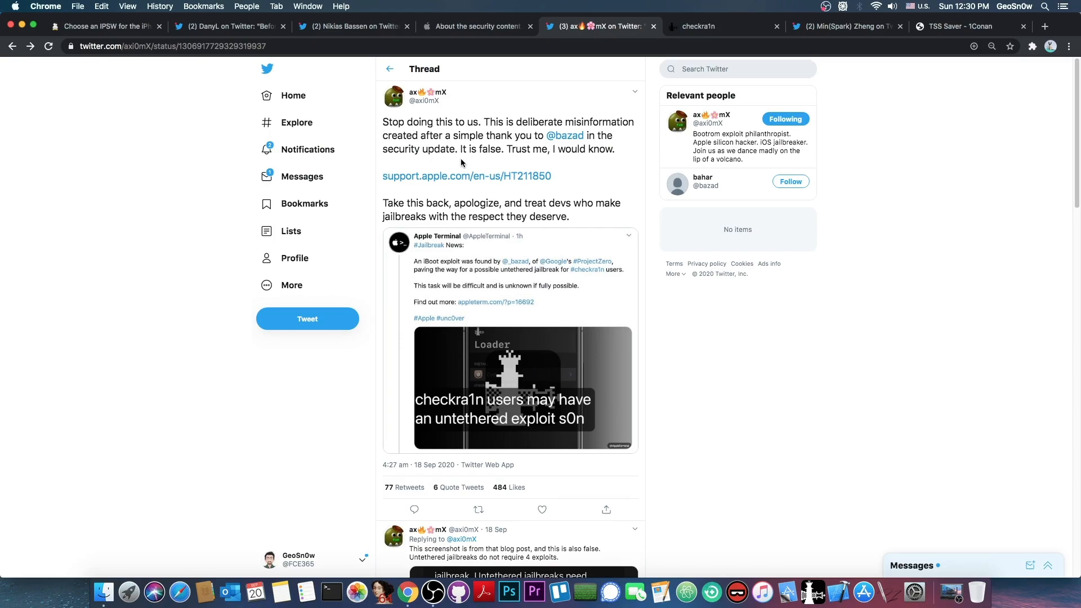
mouse_move(450, 152)
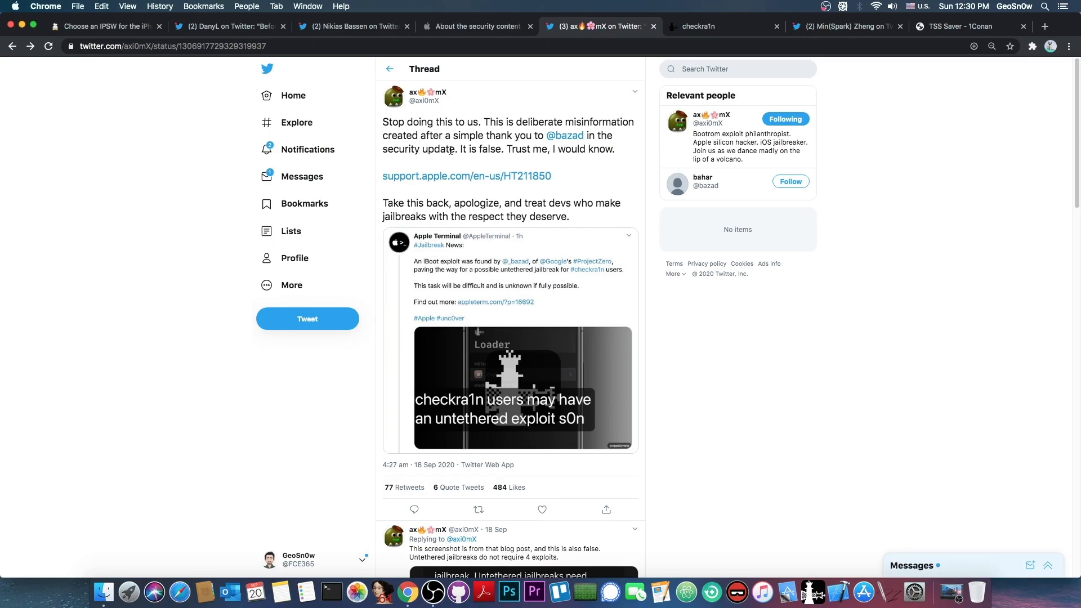
click(714, 26)
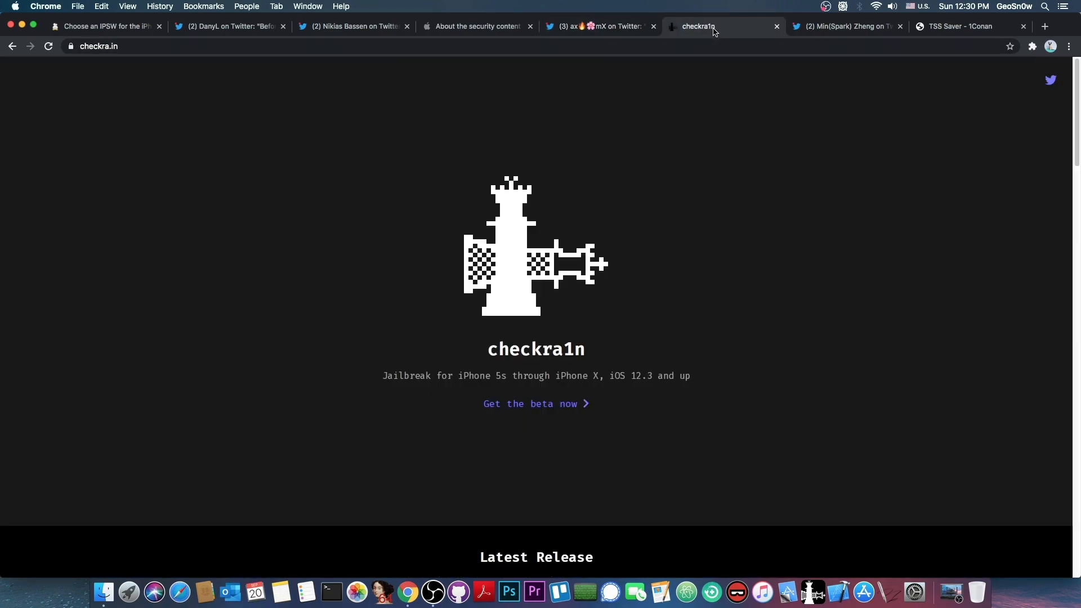
click(596, 25)
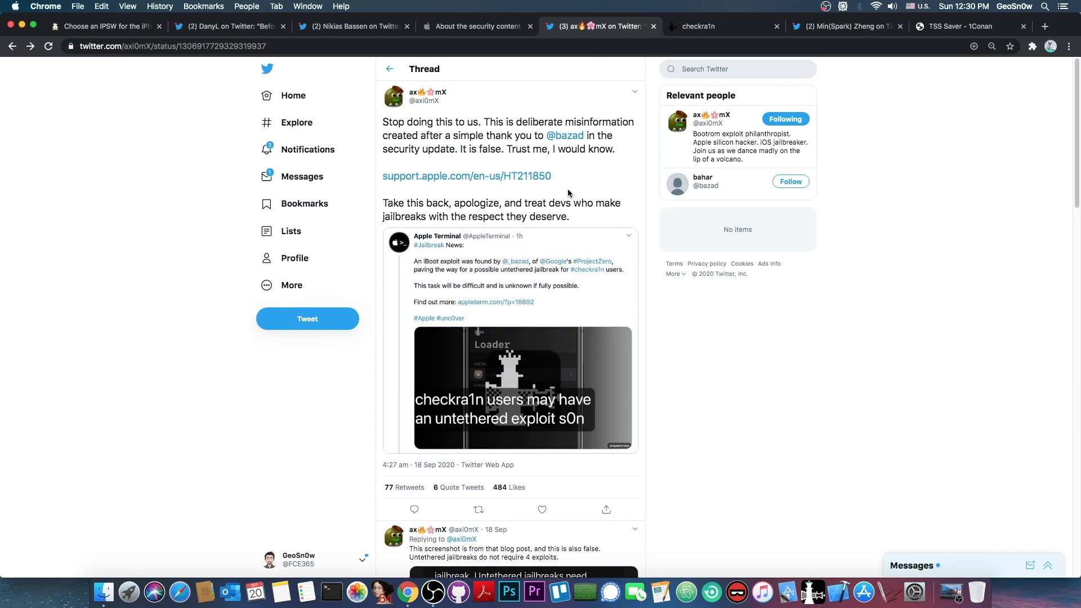
mouse_move(692, 37)
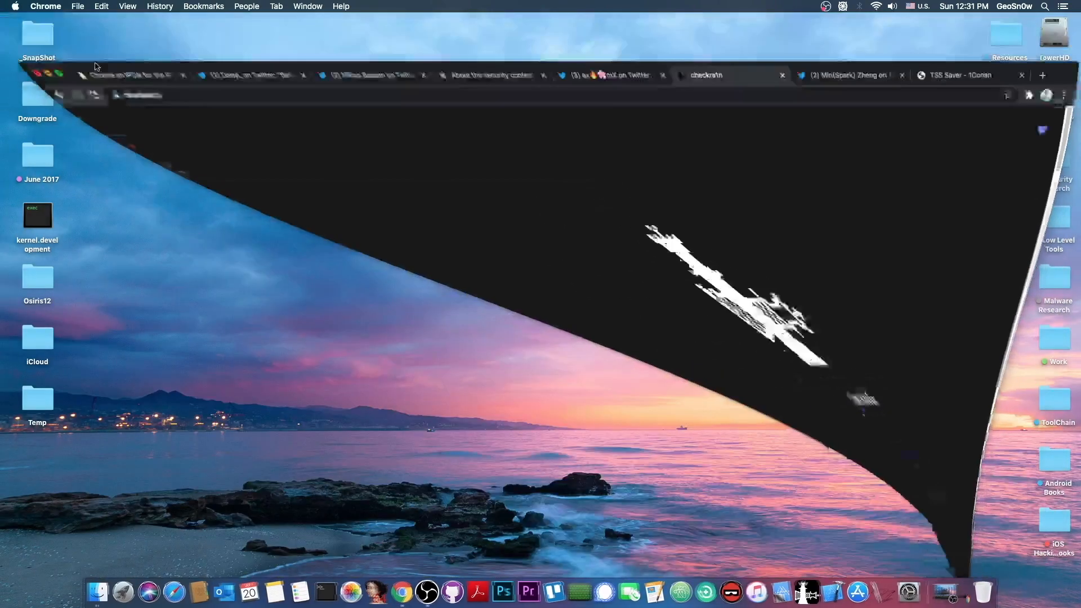
- Launch the checkra1n beta 0.10.2 app and drag its window toward the screen centre
click(808, 592)
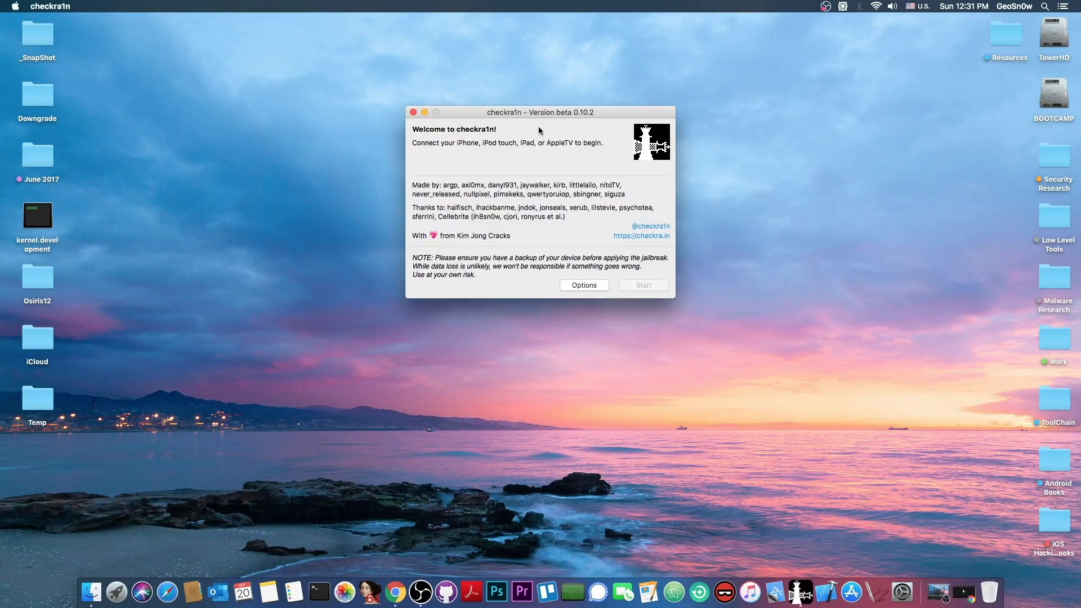
drag(539, 111, 562, 164)
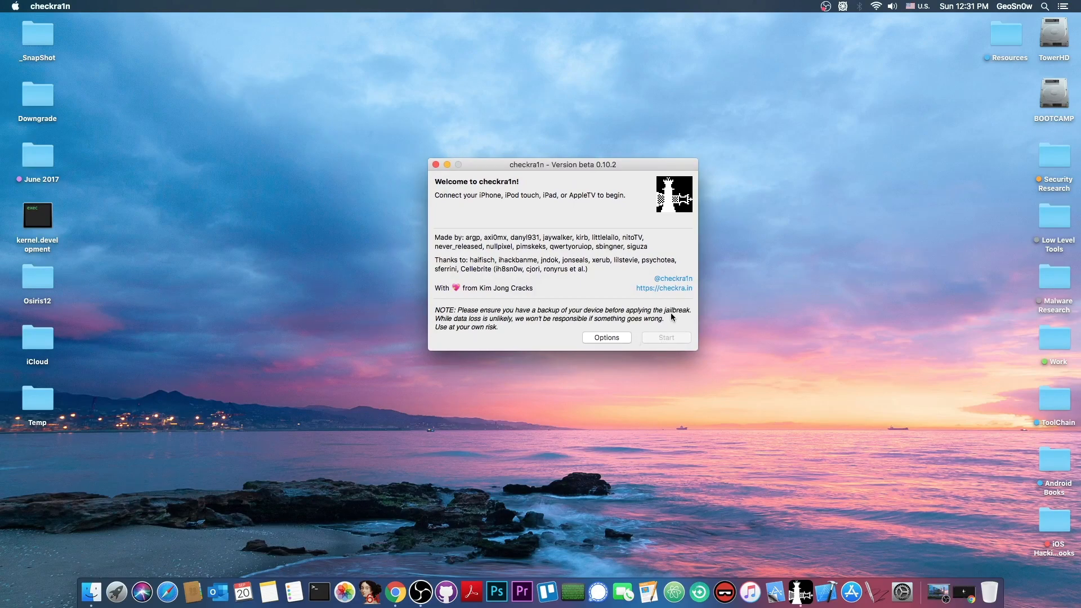
mouse_move(661, 338)
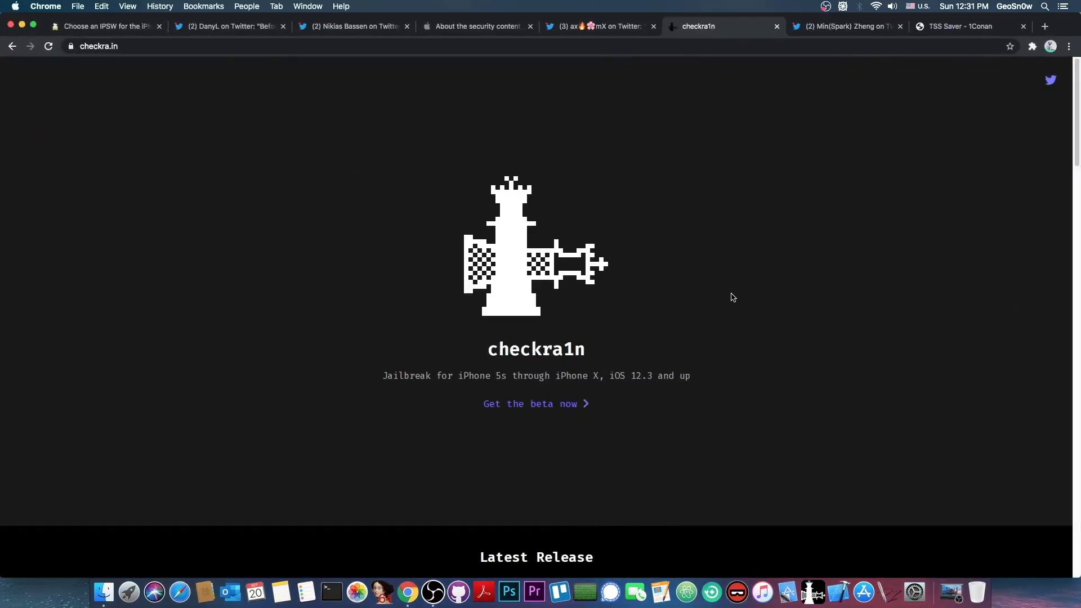
mouse_move(728, 297)
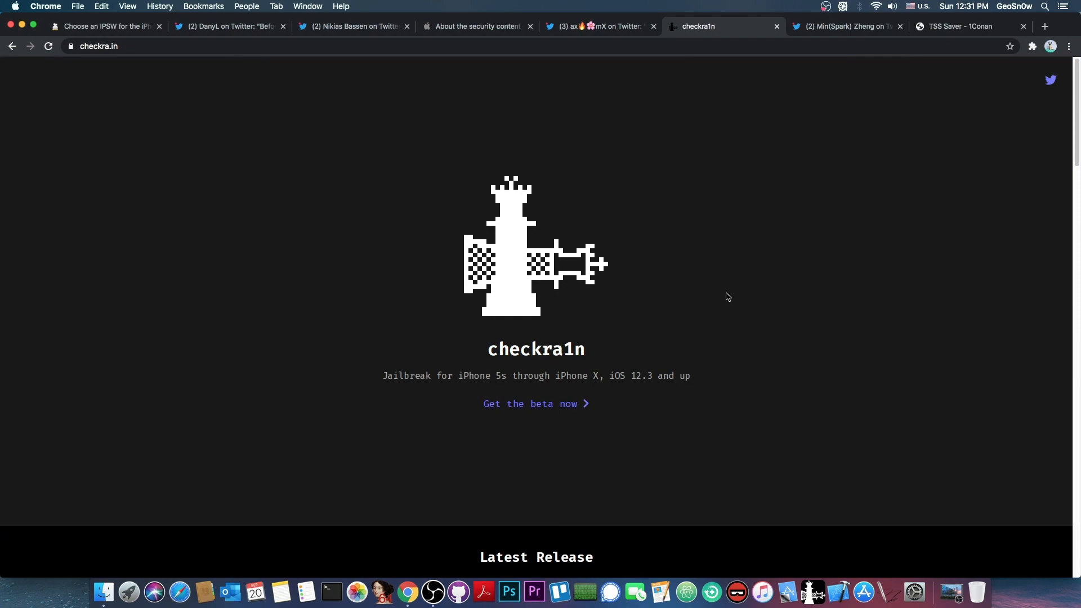
mouse_move(494, 42)
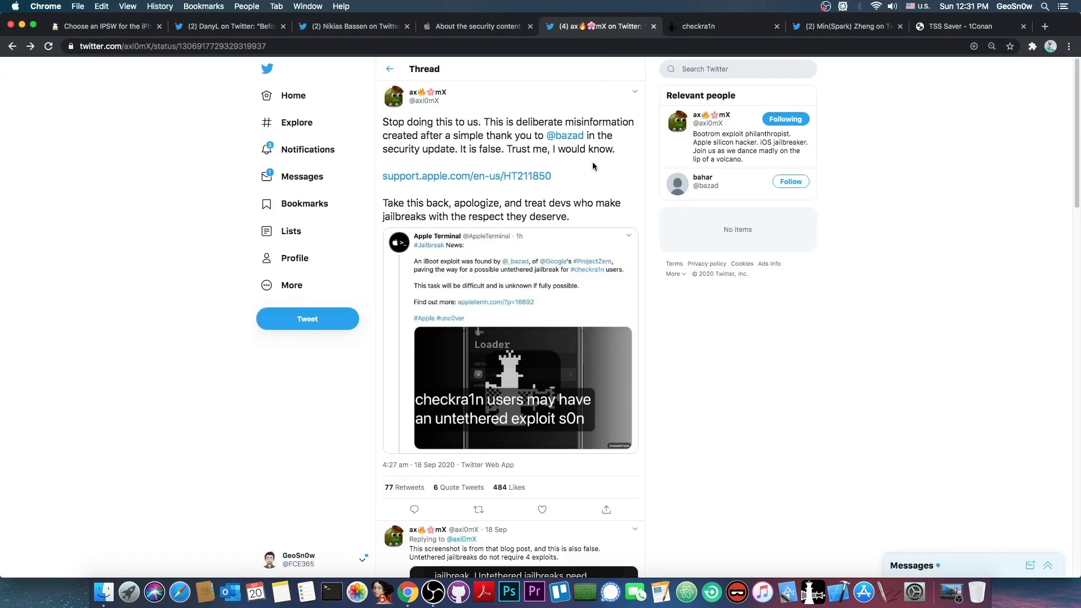
mouse_move(585, 162)
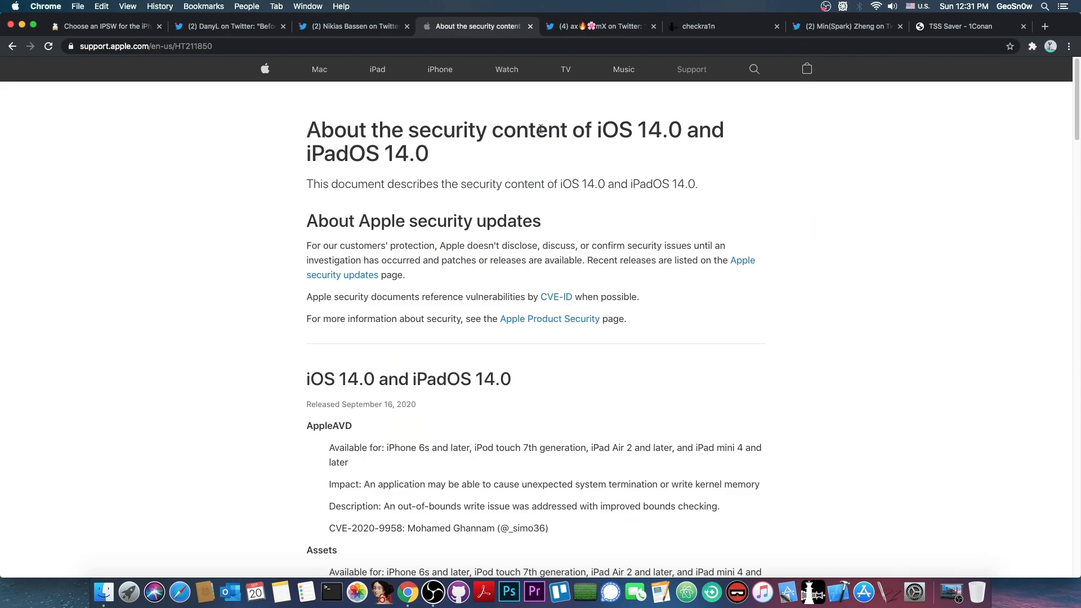
scroll(down, 3)
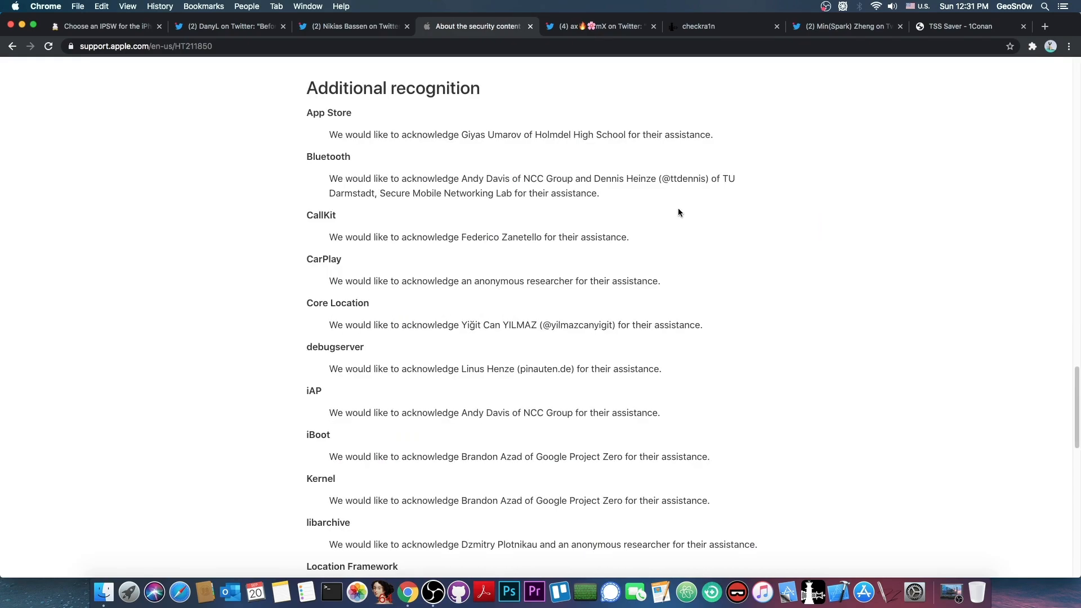
mouse_move(271, 91)
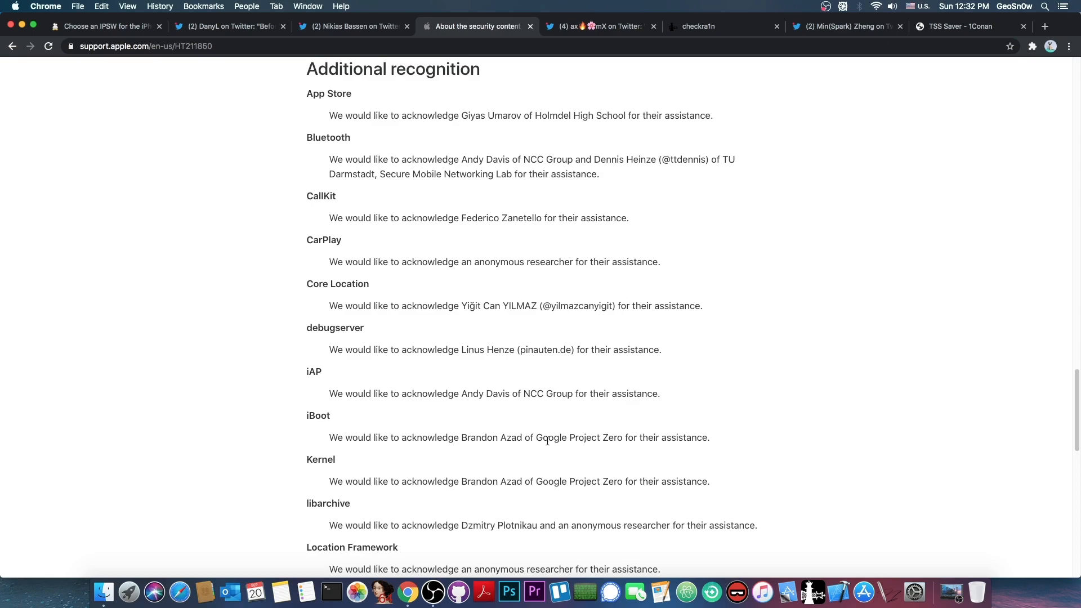
mouse_move(329, 452)
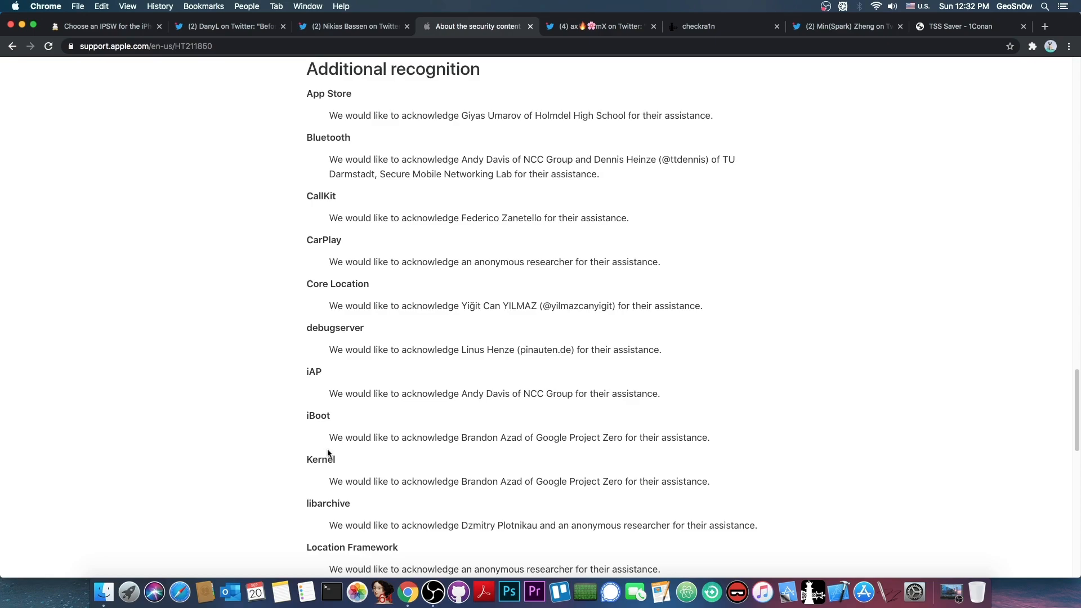
mouse_move(560, 480)
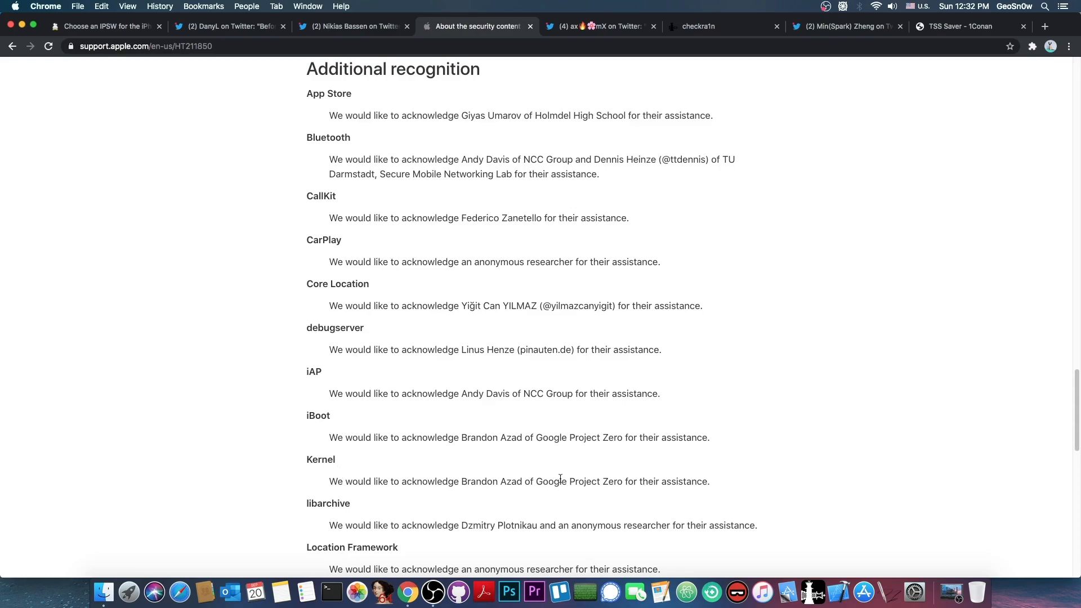
scroll(down, 3)
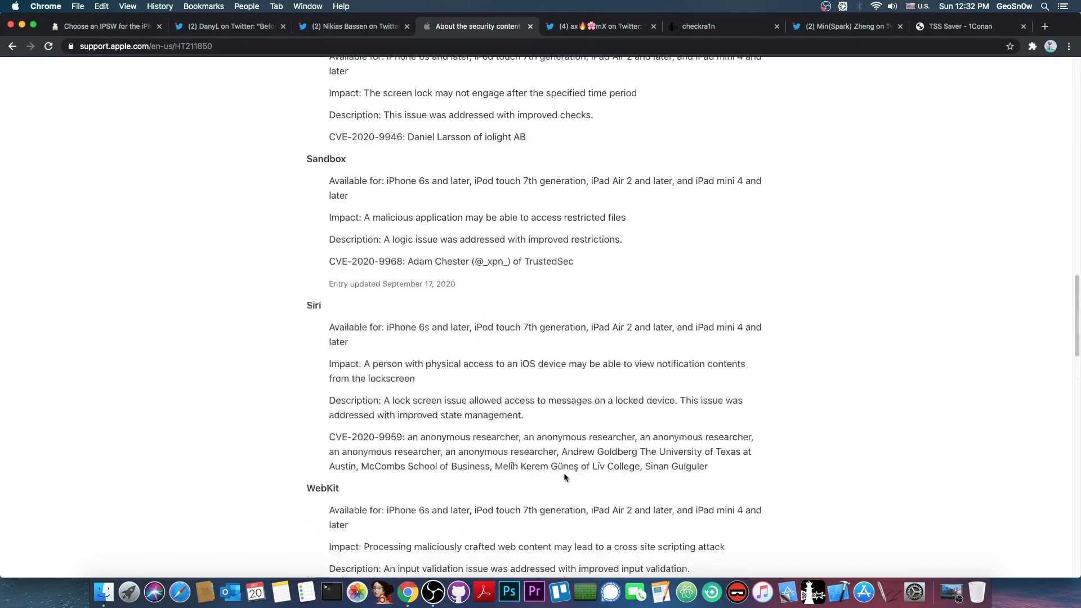
scroll(down, 3)
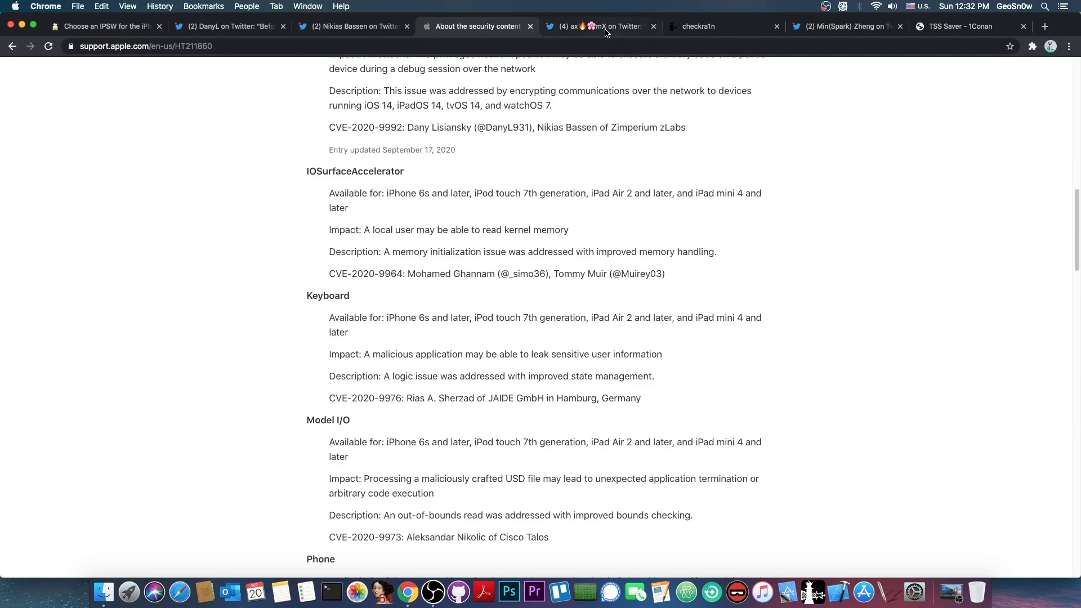
- Return to axi0mX's thread, close the enlarged quoted tweet, then open the TSS Saver tab
click(602, 26)
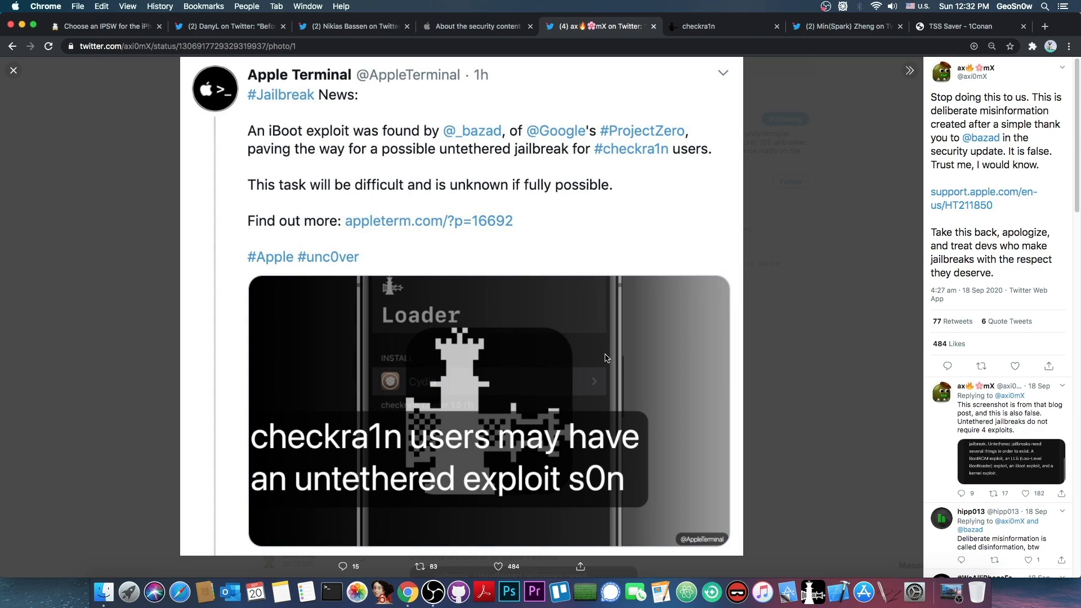
click(13, 70)
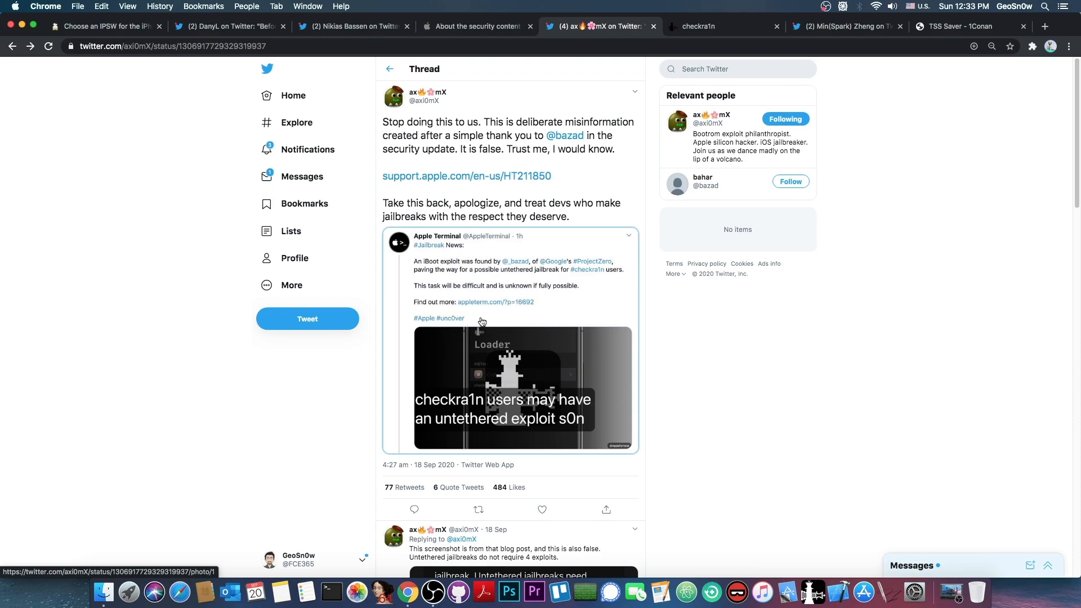
click(961, 26)
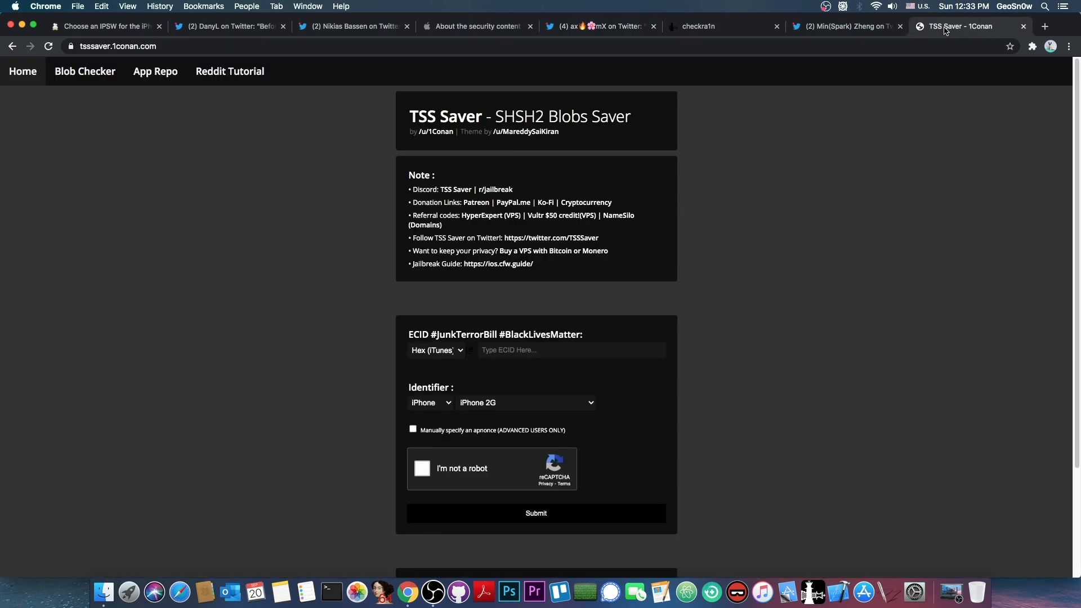